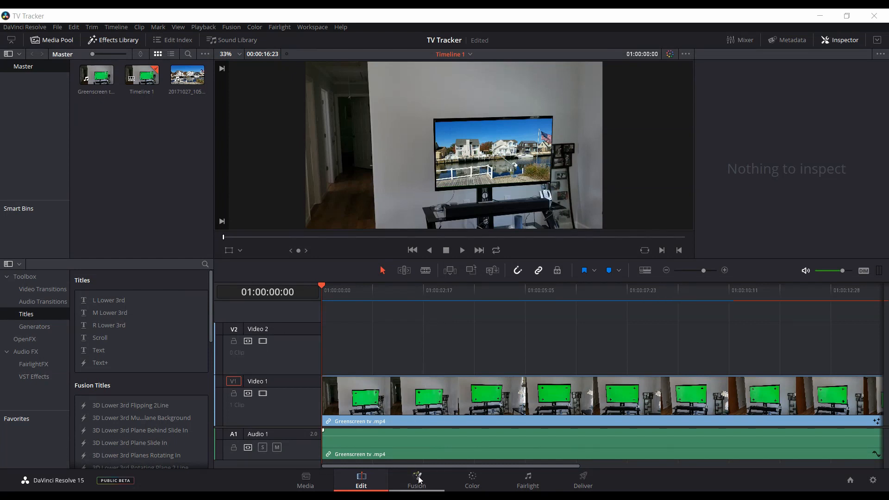
mouse_move(384, 358)
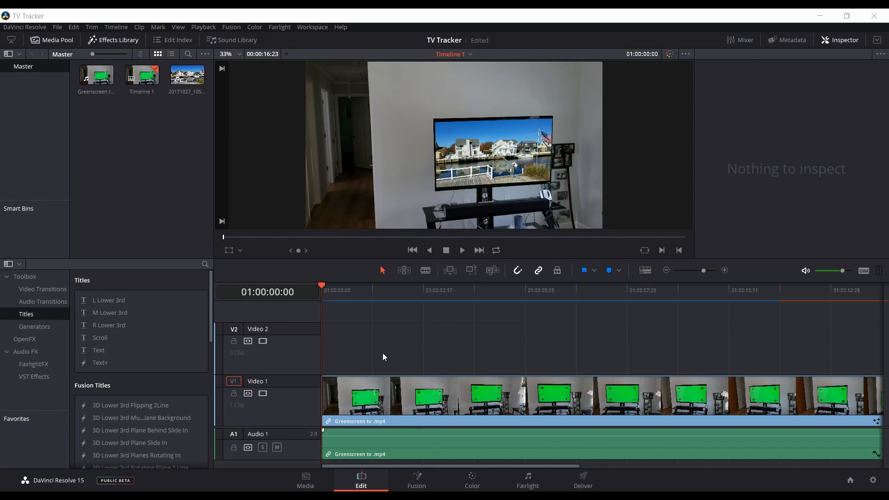
mouse_move(441, 334)
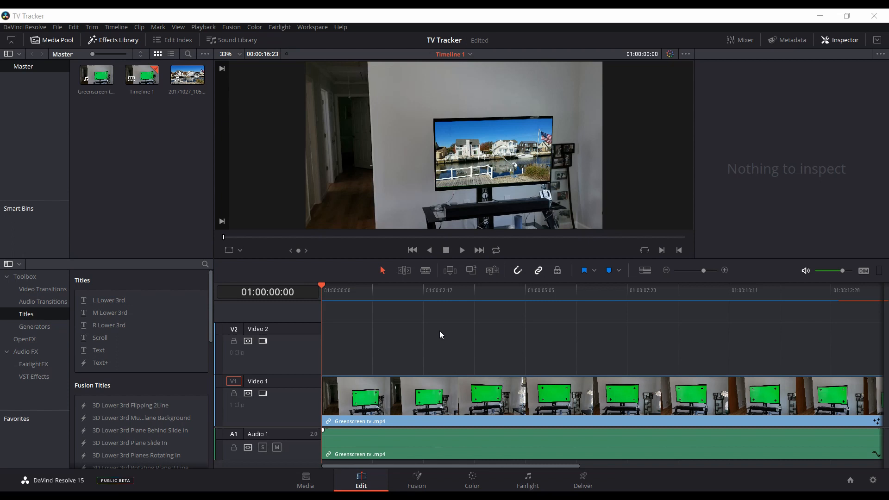
mouse_move(452, 342)
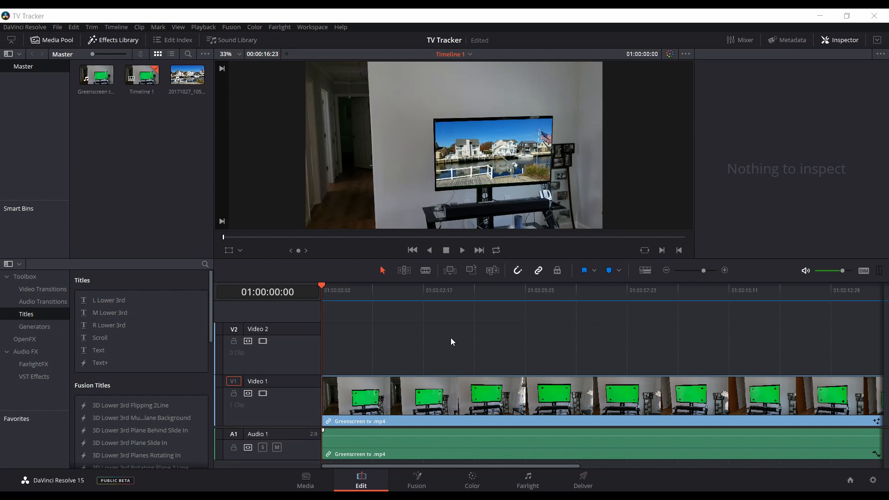
mouse_move(432, 342)
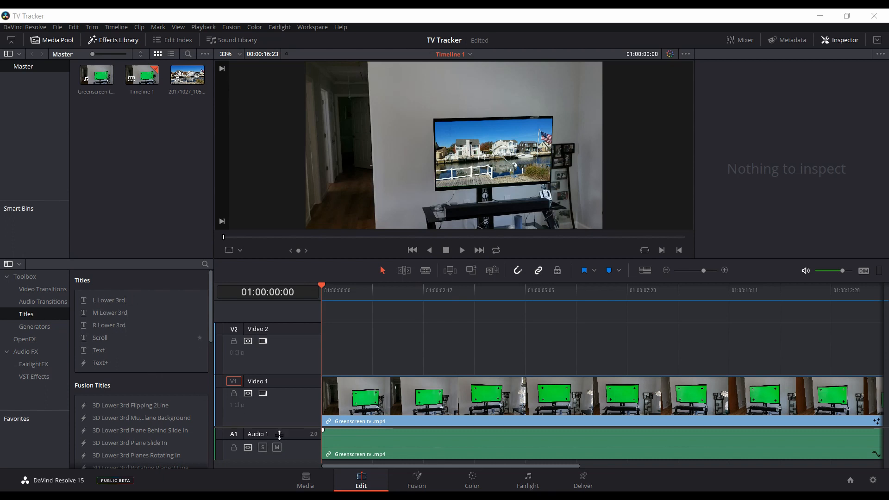
mouse_move(105, 217)
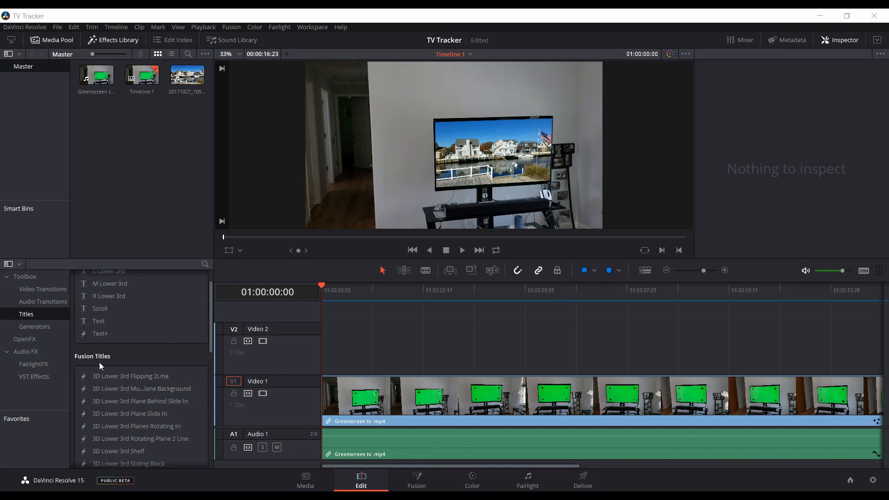
Place a TV Rating title above the green-screen clip and set its text to 'TV17'.
scroll(down, 3)
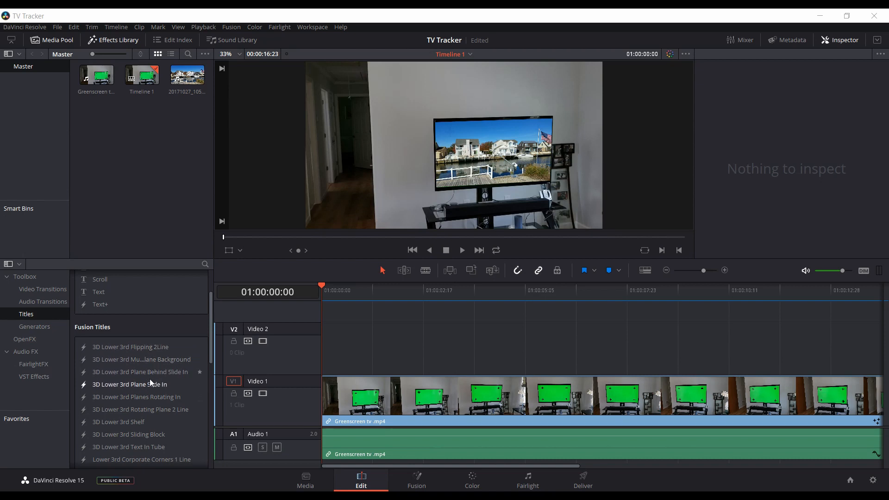
scroll(down, 3)
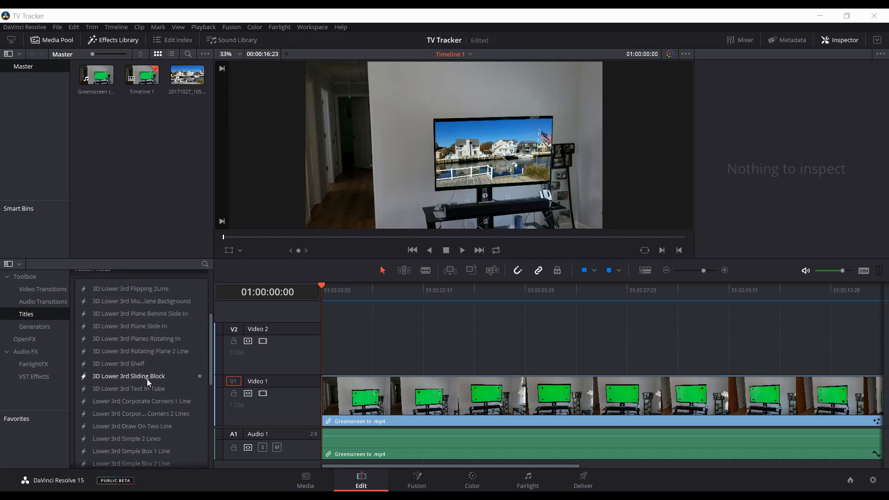
scroll(down, 3)
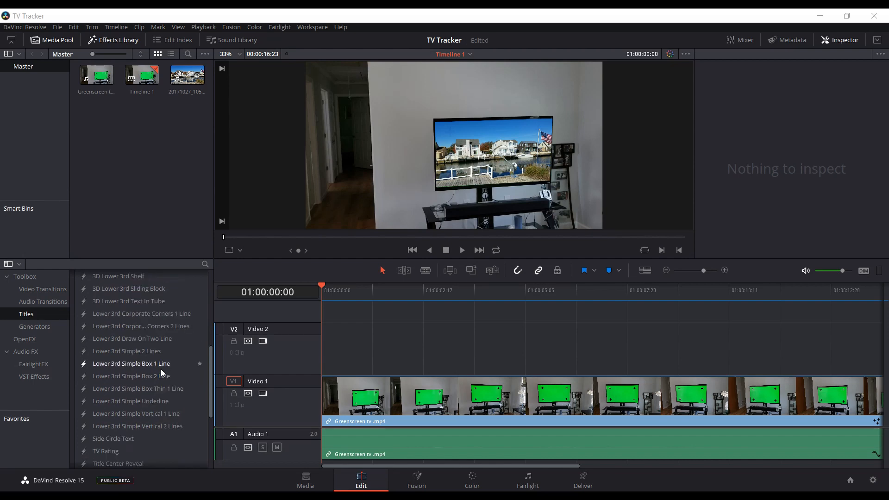
scroll(down, 3)
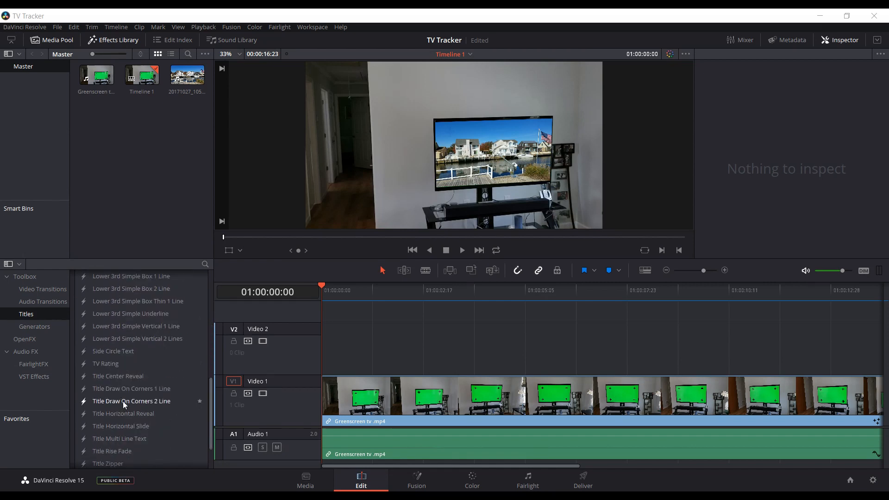
mouse_move(113, 351)
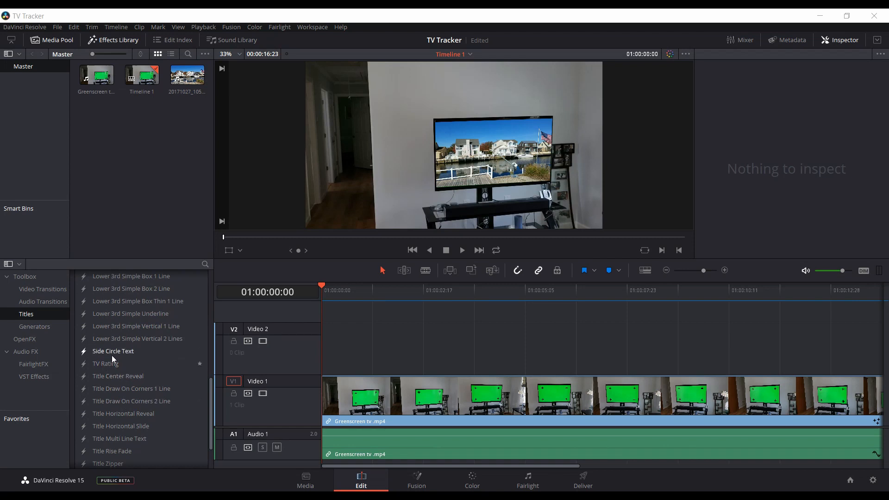
mouse_move(105, 363)
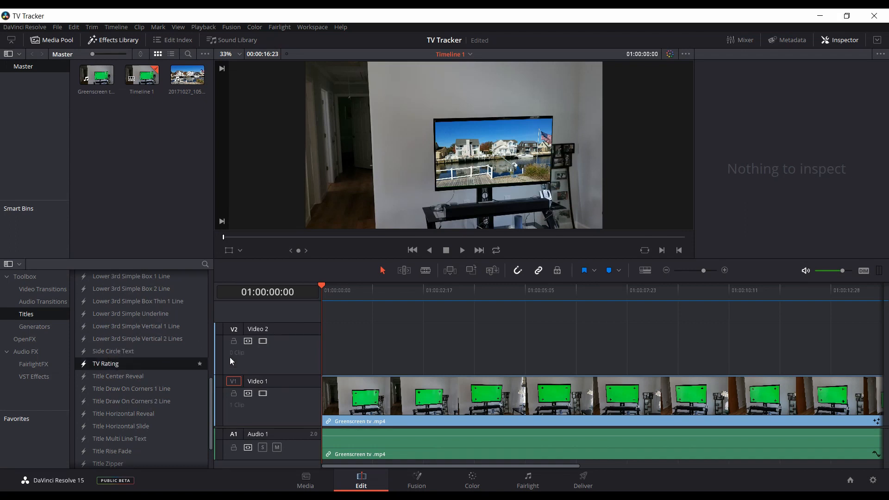
drag(106, 363, 428, 345)
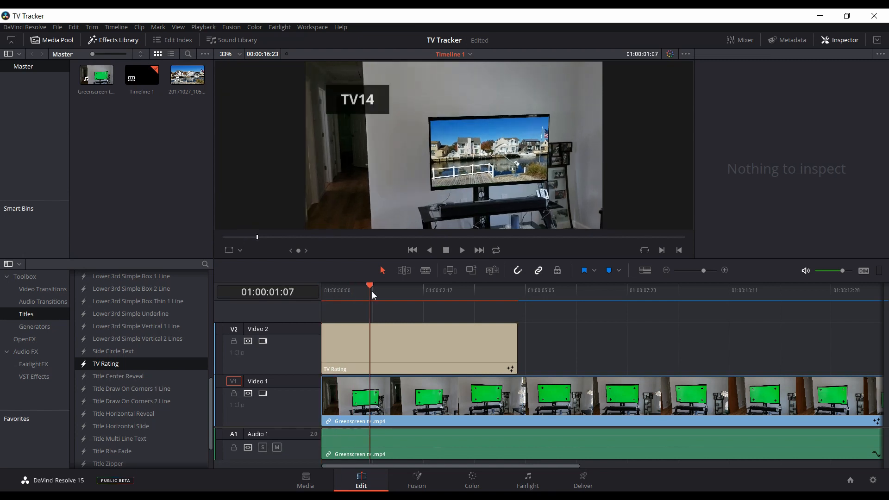
mouse_move(380, 85)
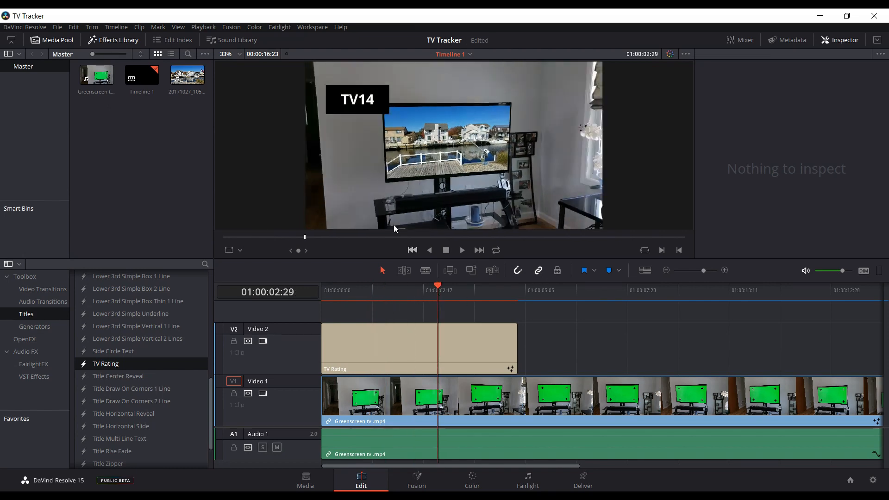
click(419, 348)
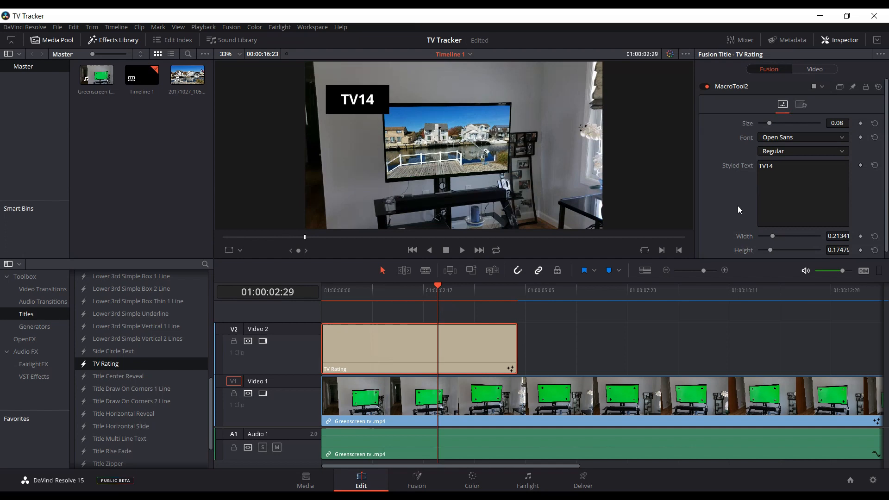
click(780, 166)
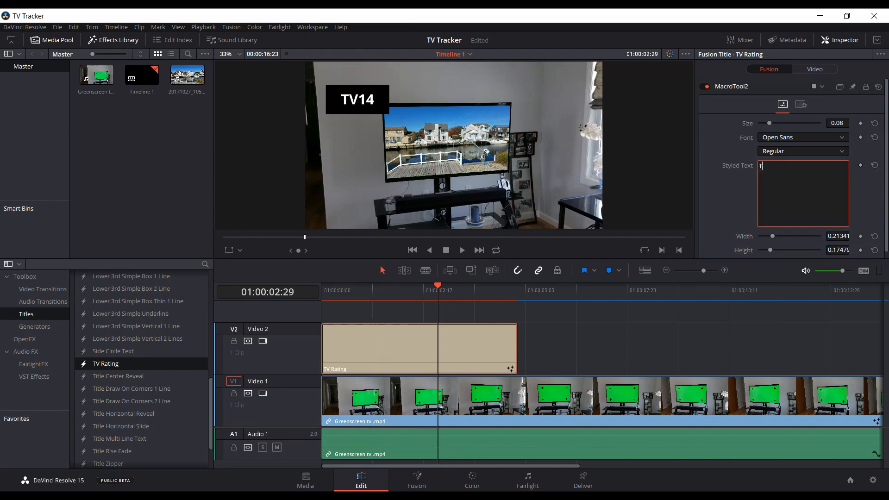
text(TV17)
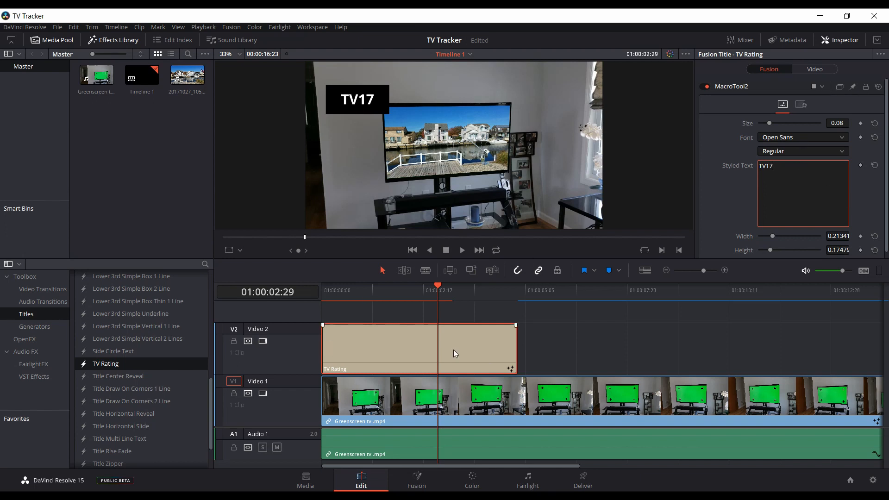
Replace it with the 3D Lower 3rd Flipping 2Line title on Video 2 and show its text settings.
scroll(down, 3)
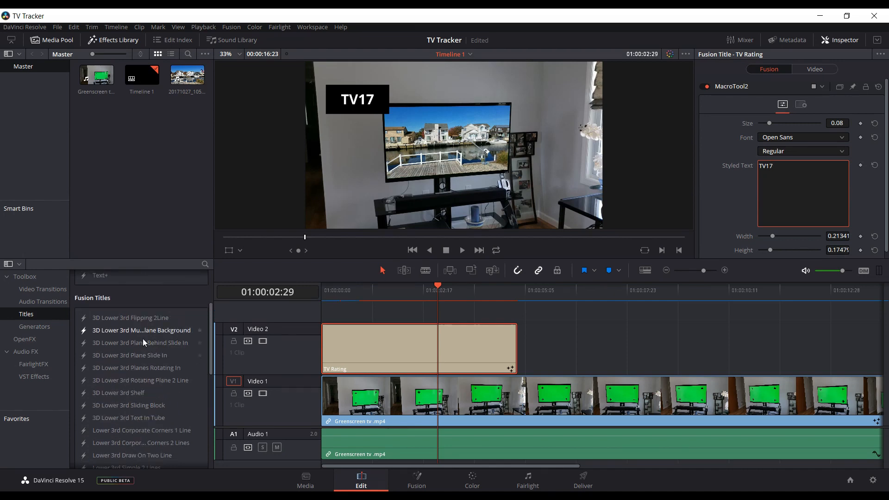
mouse_move(124, 387)
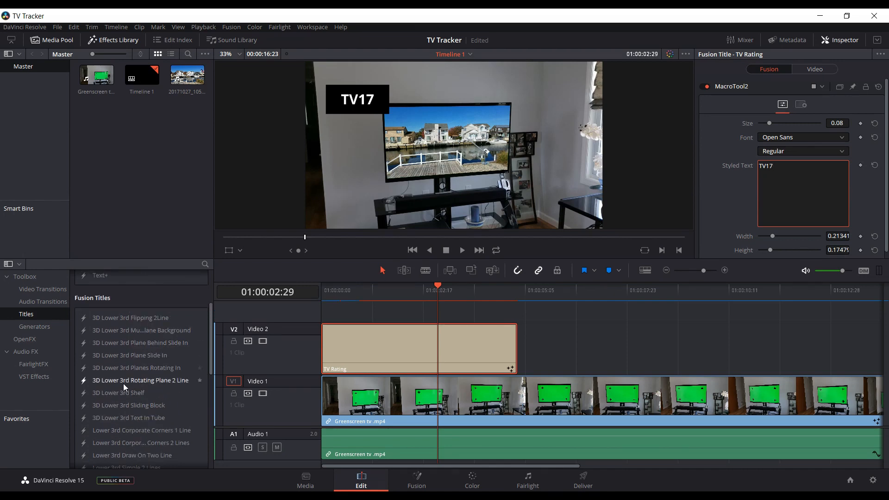
scroll(down, 3)
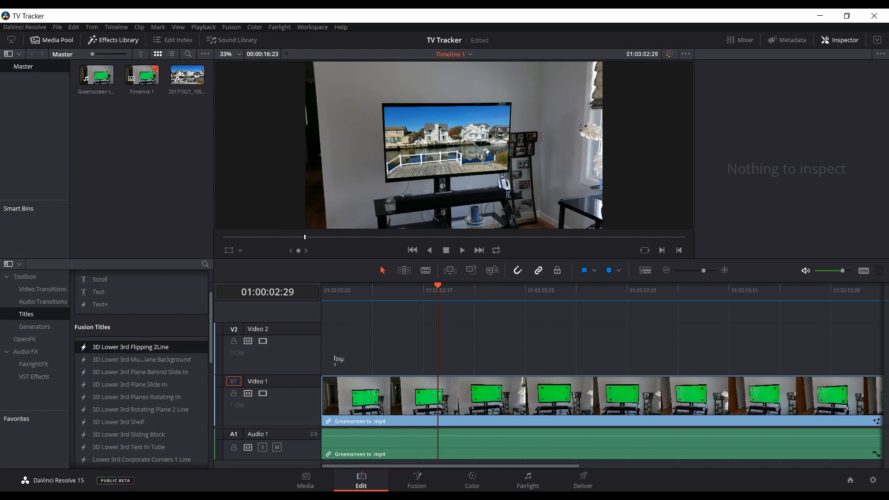
drag(129, 347, 427, 349)
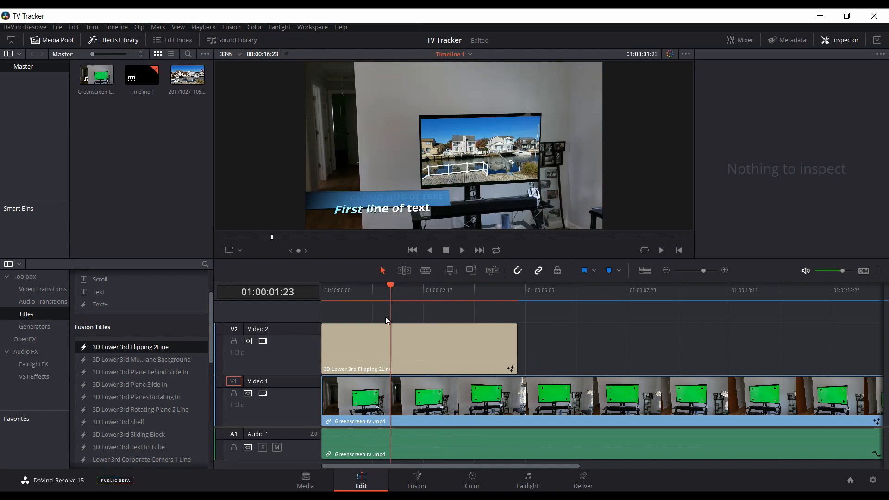
click(418, 348)
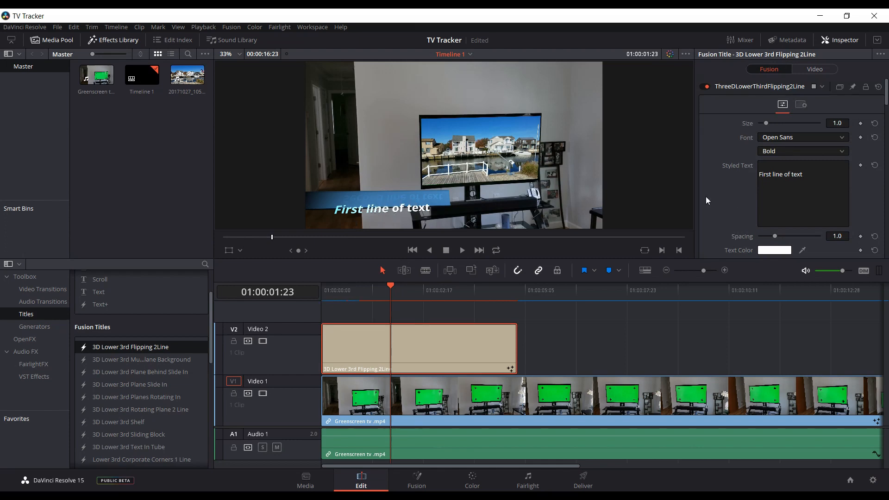
click(773, 175)
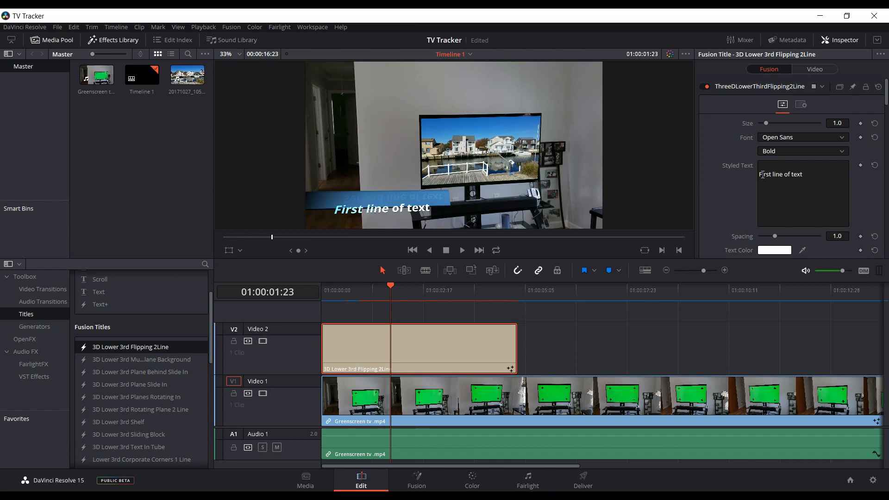
click(802, 193)
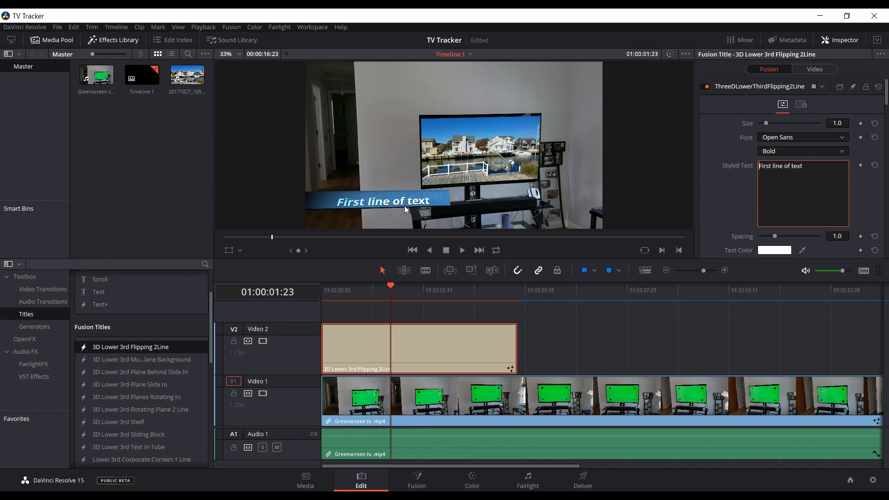
click(423, 352)
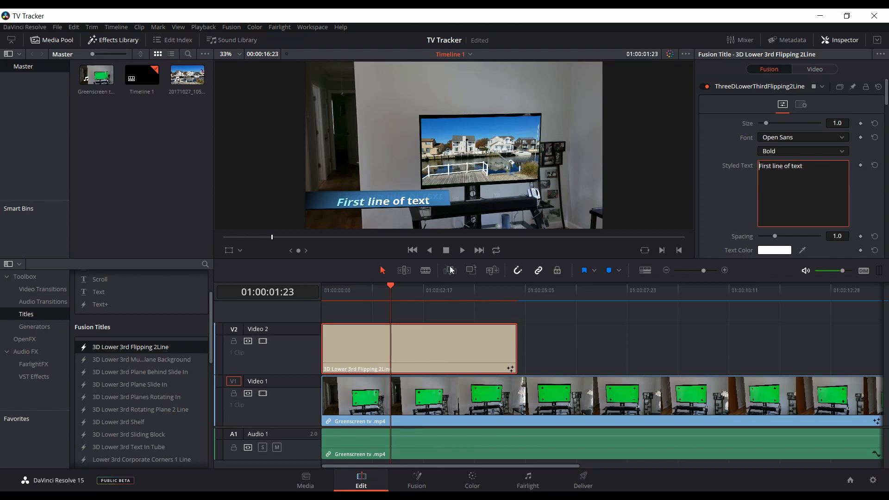
mouse_move(163, 353)
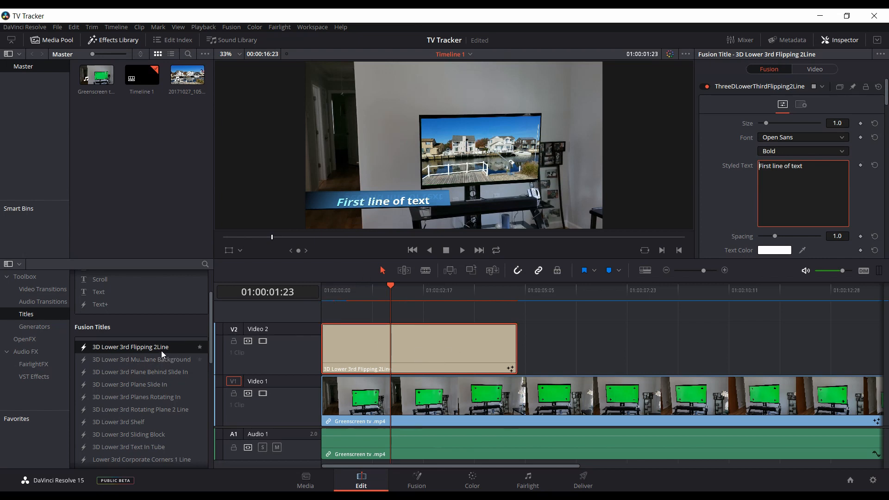
click(798, 191)
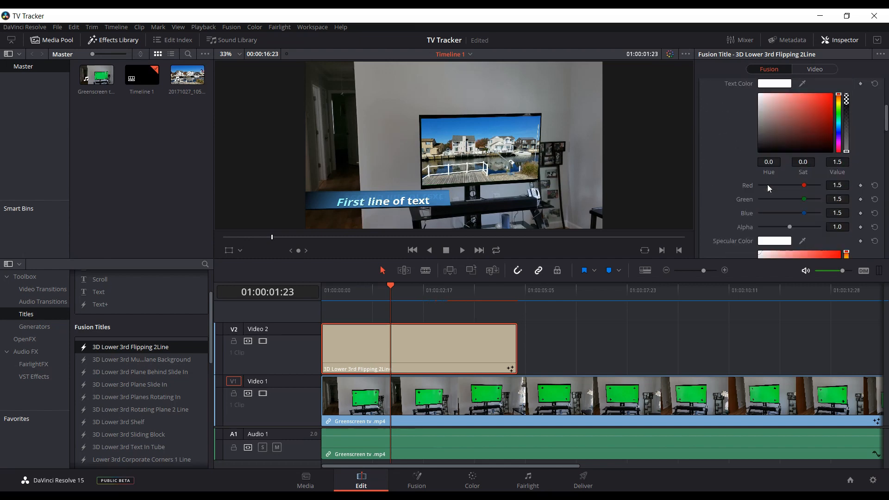
Select the flipping lower-third title on the timeline to reach its colour controls.
click(422, 345)
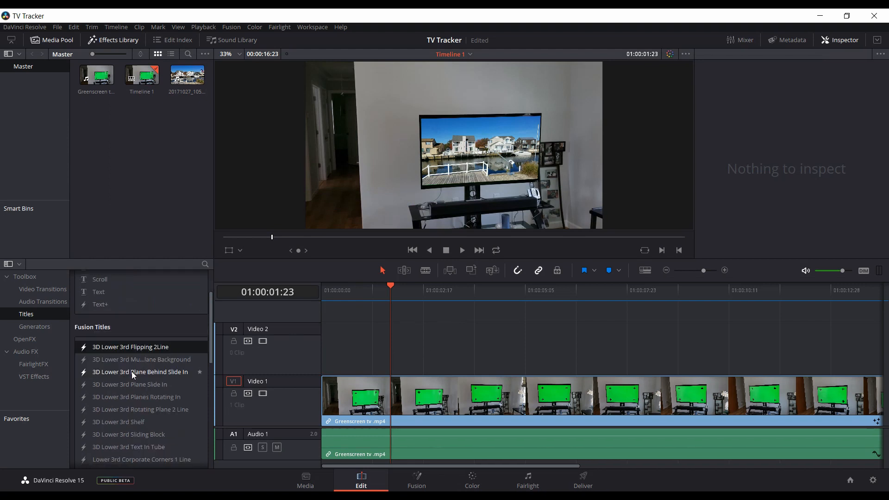
mouse_move(441, 259)
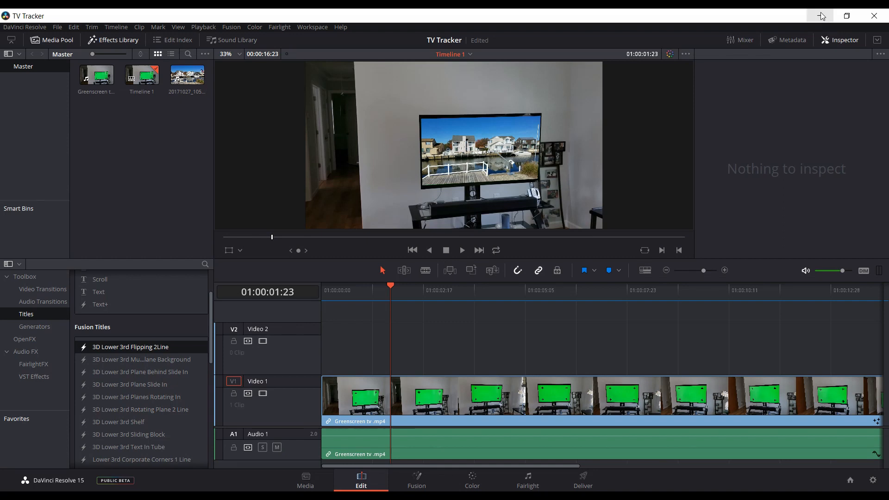
mouse_move(820, 16)
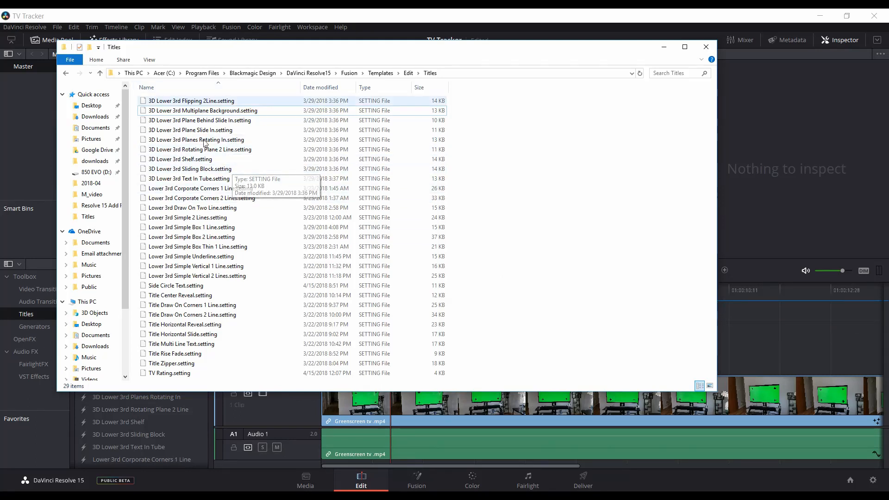
Open 3D Lower 3rd Flipping 2Line.setting with Notepad via Open with.
click(201, 111)
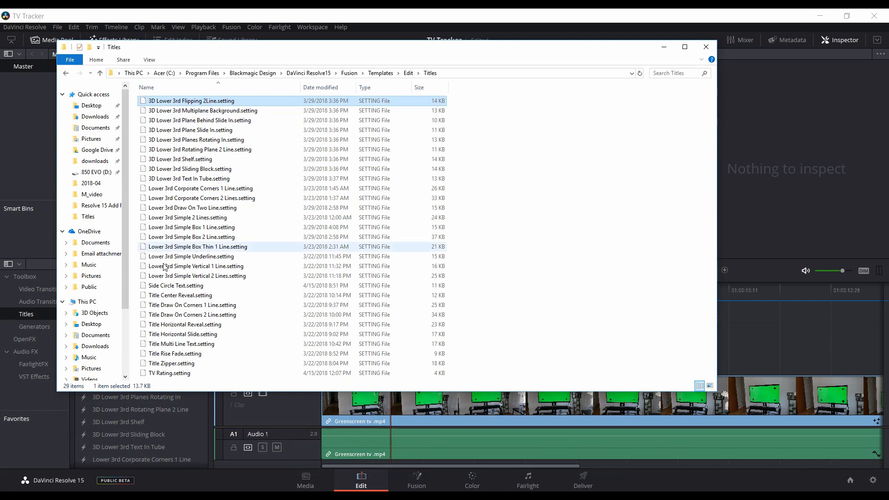
mouse_move(167, 373)
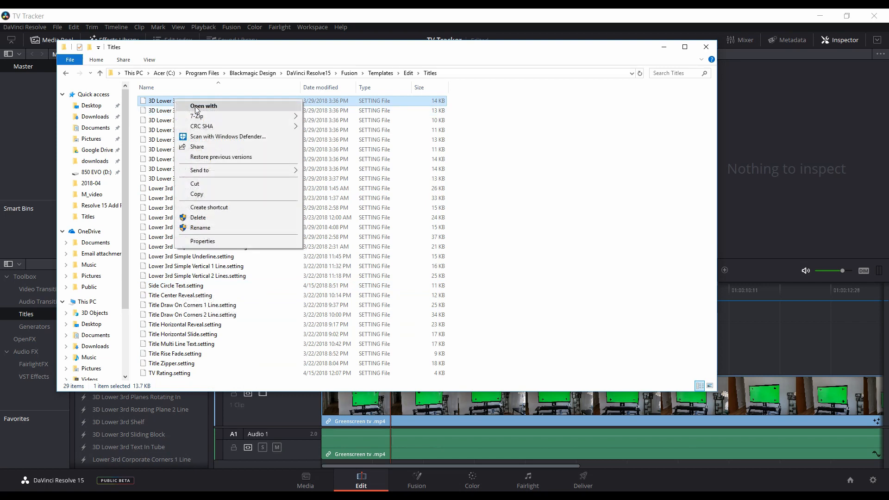
click(202, 106)
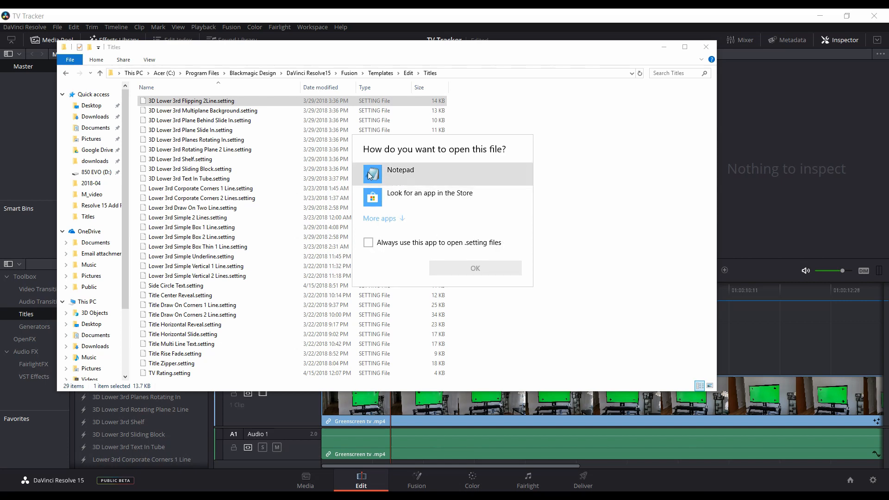
click(474, 267)
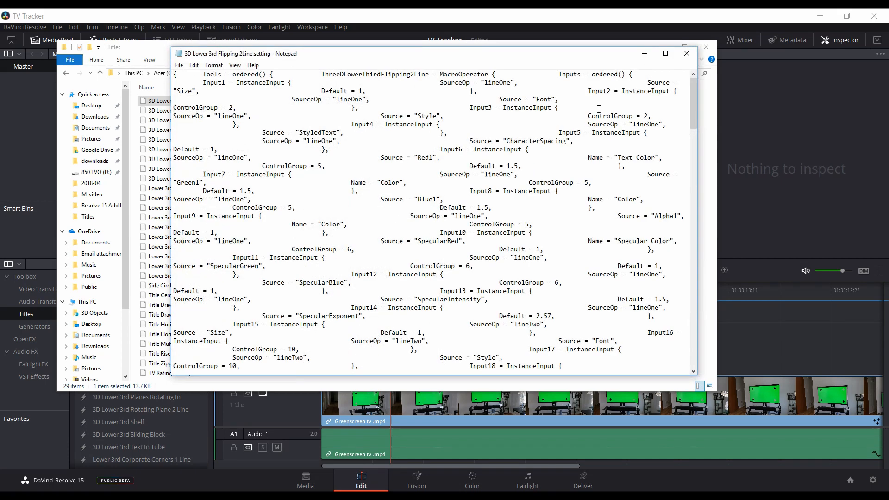
Minimize Notepad to return to Resolve's Fusion page.
scroll(down, 3)
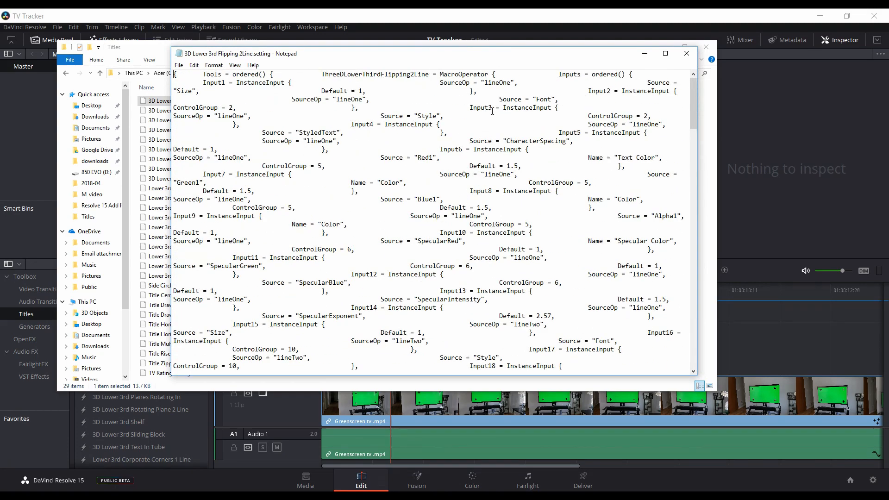
mouse_move(455, 87)
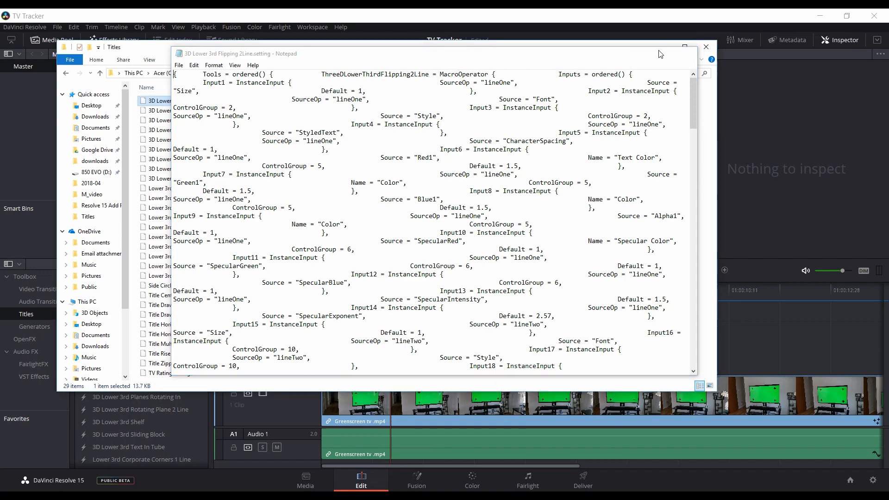
click(706, 46)
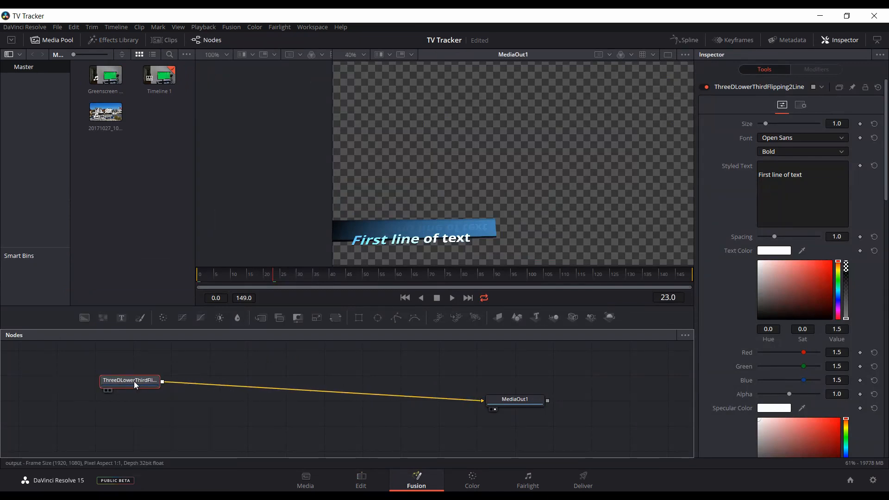
right_click(131, 380)
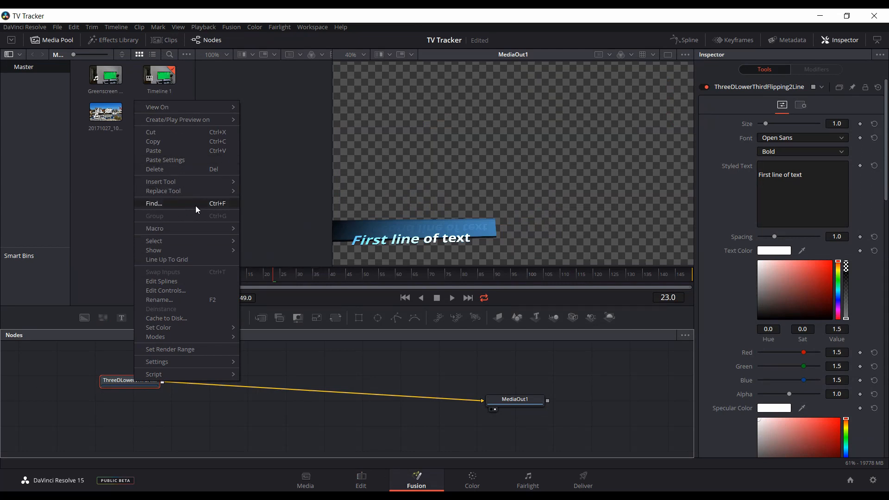
click(128, 383)
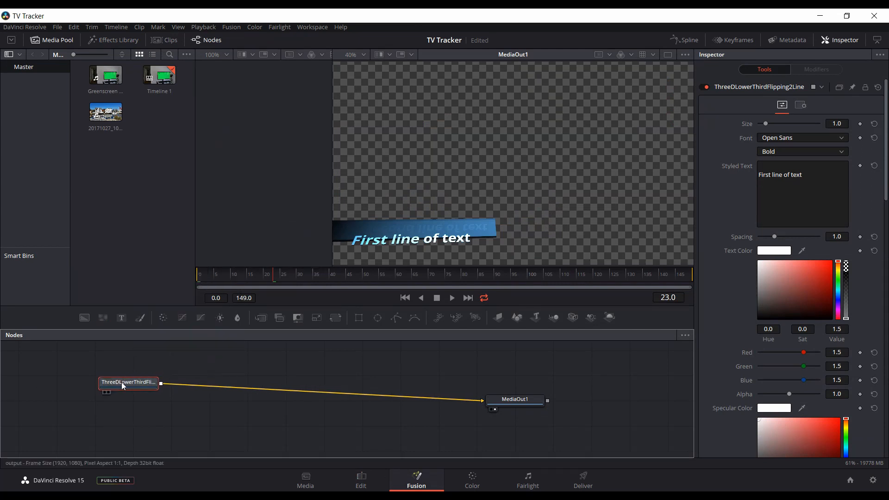
drag(129, 383, 139, 386)
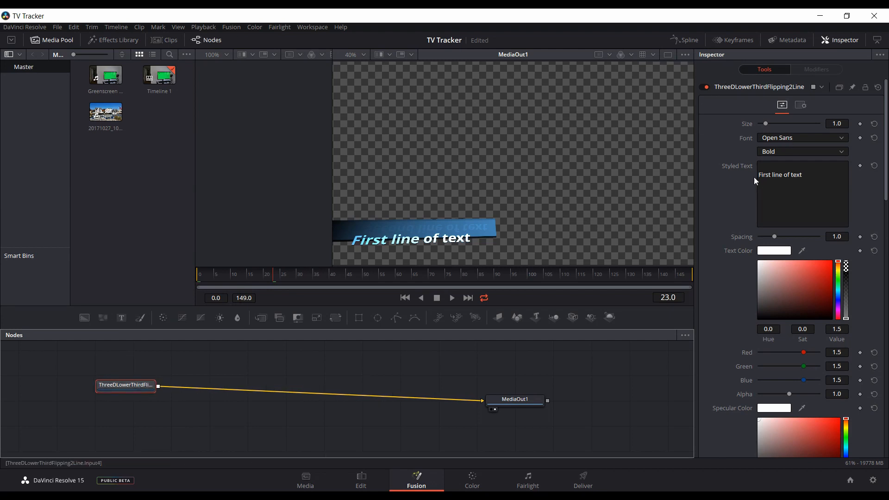
scroll(down, 3)
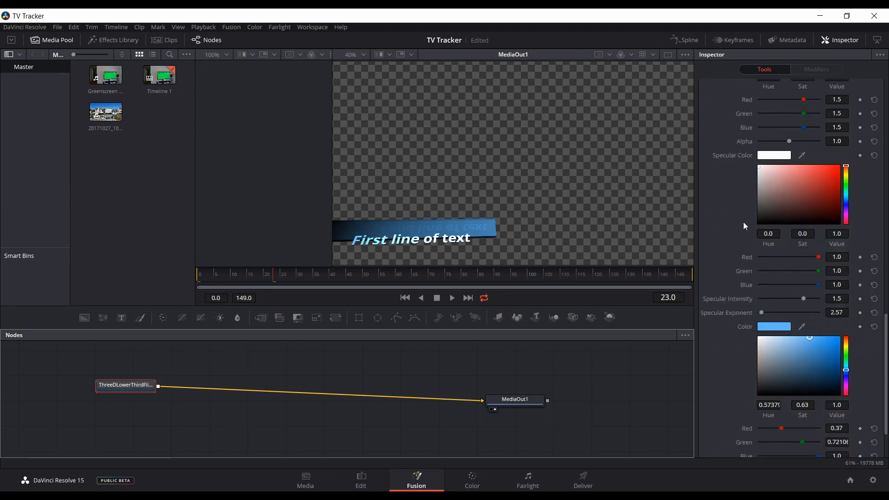
click(125, 386)
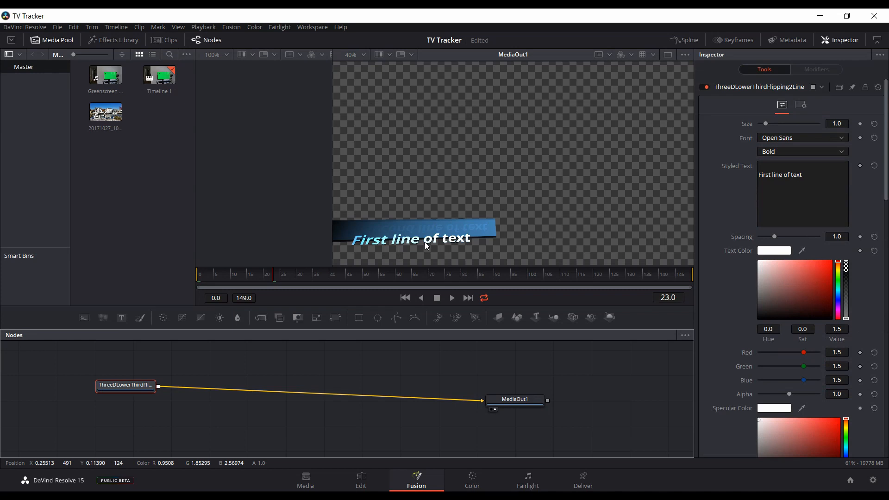
mouse_move(442, 245)
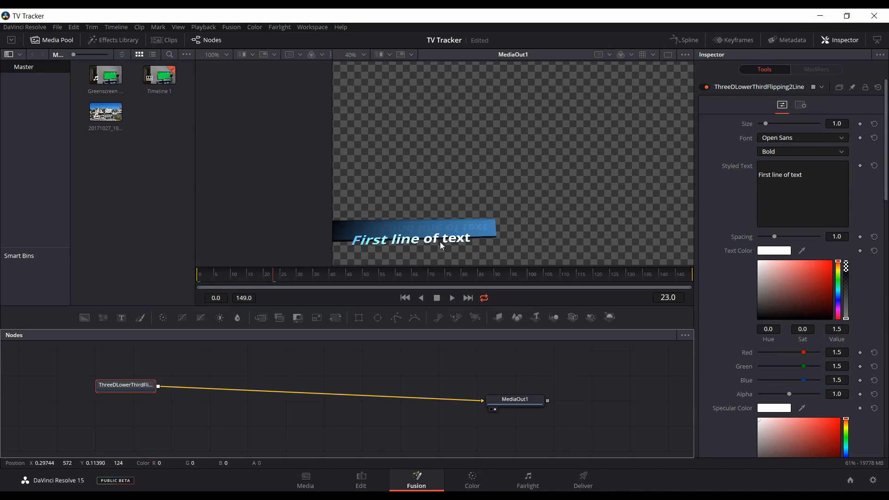
click(125, 385)
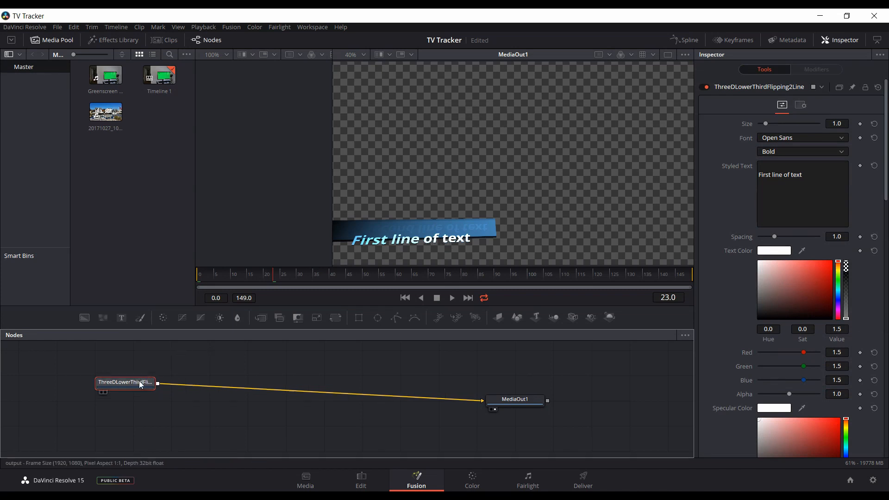
drag(125, 383, 399, 395)
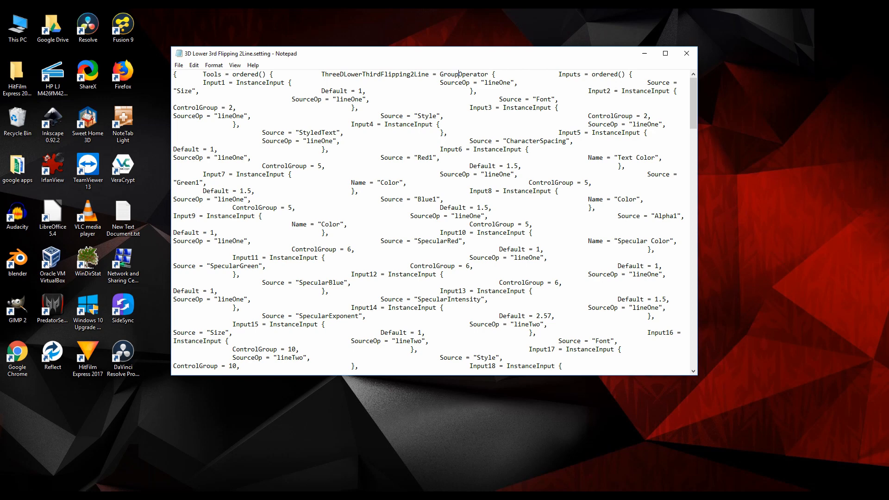
Select all of the template code in Notepad before changing MacroOperator to GroupOperator.
key(ctrl+a)
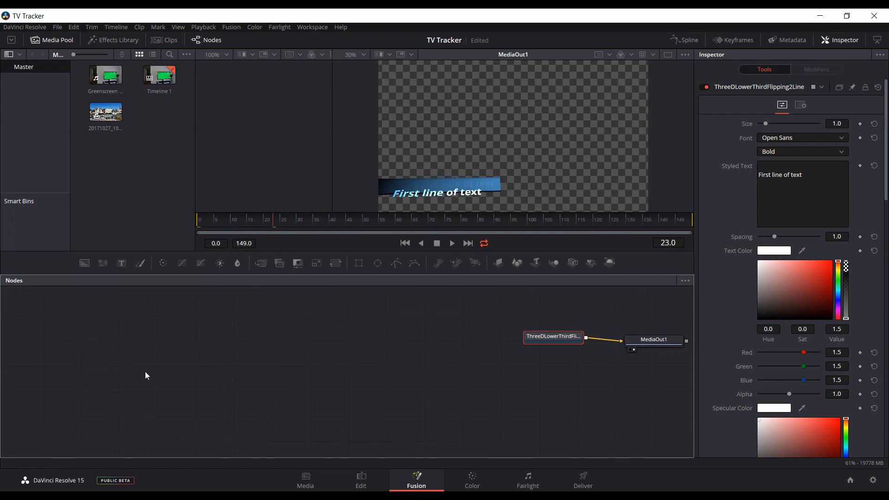
Add a second flipping lower-third node, move it up and expand the group.
click(168, 363)
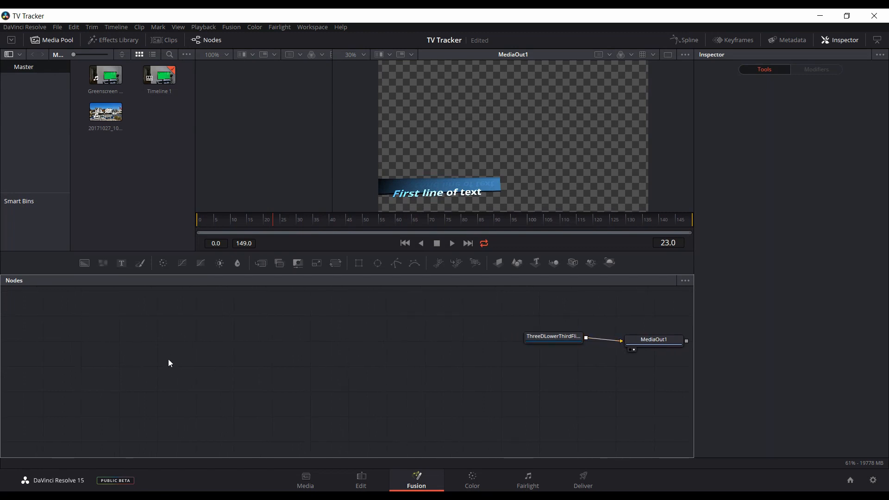
mouse_move(196, 397)
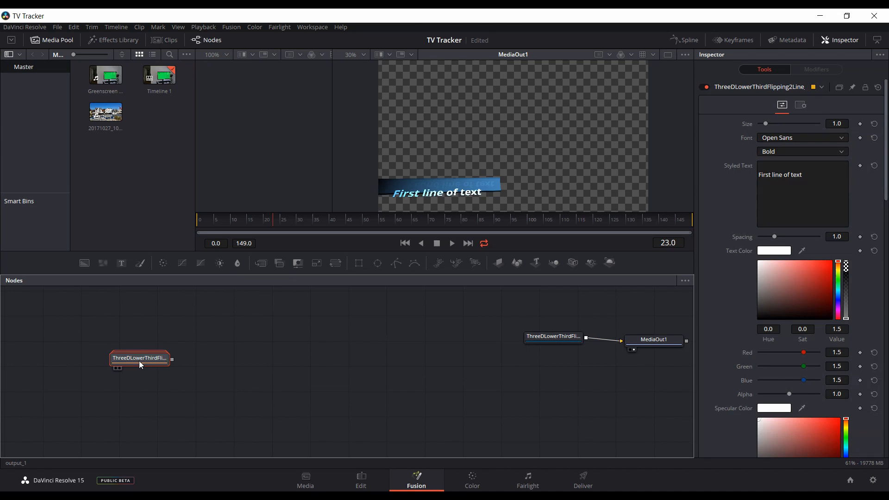
drag(140, 362, 124, 328)
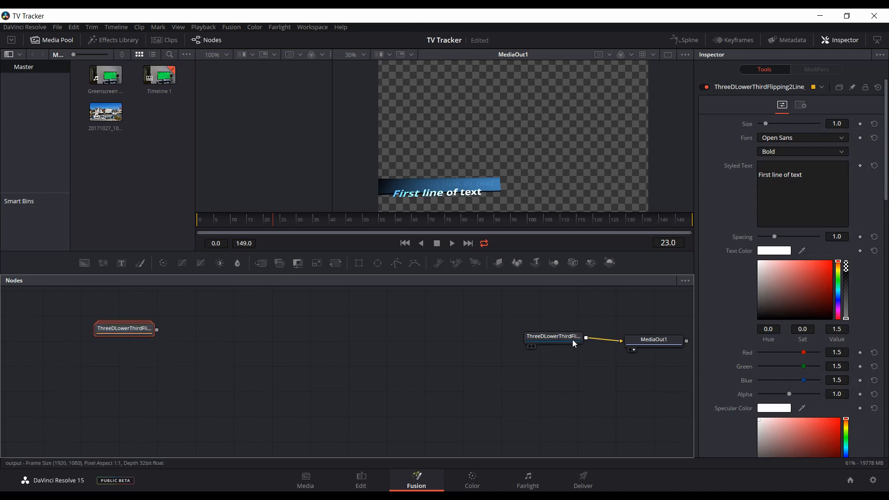
click(123, 331)
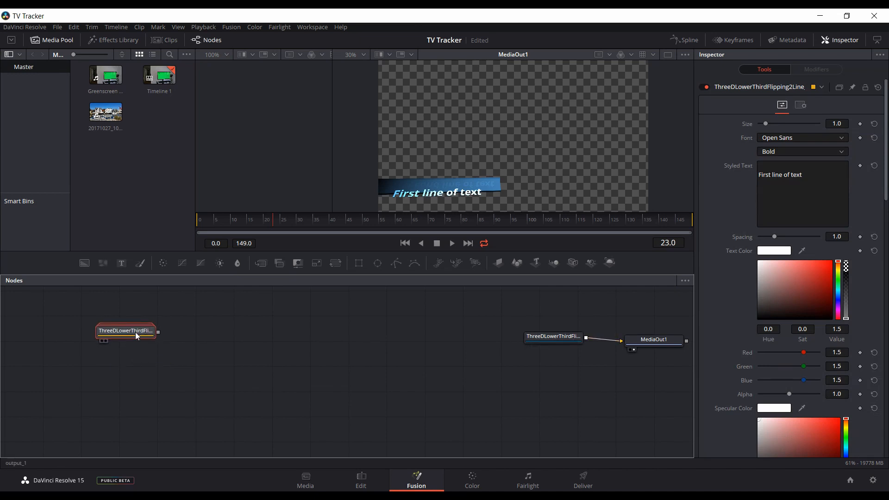
right_click(125, 331)
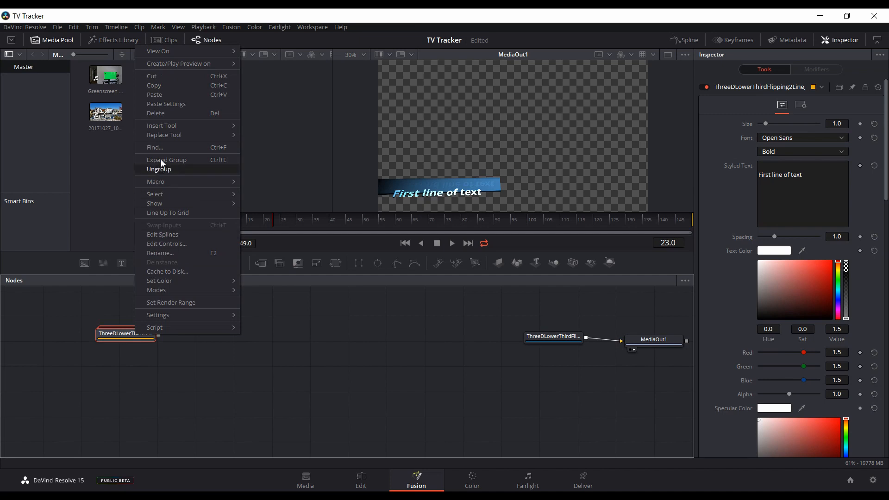
click(166, 159)
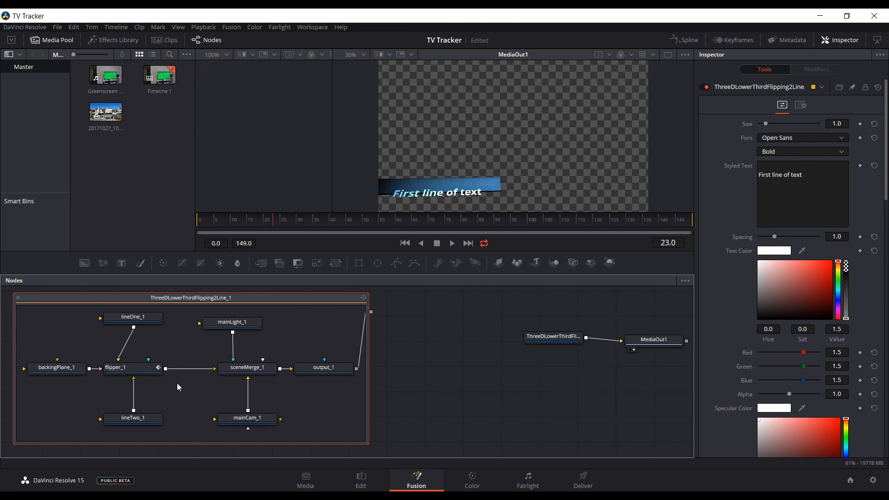
mouse_move(361, 480)
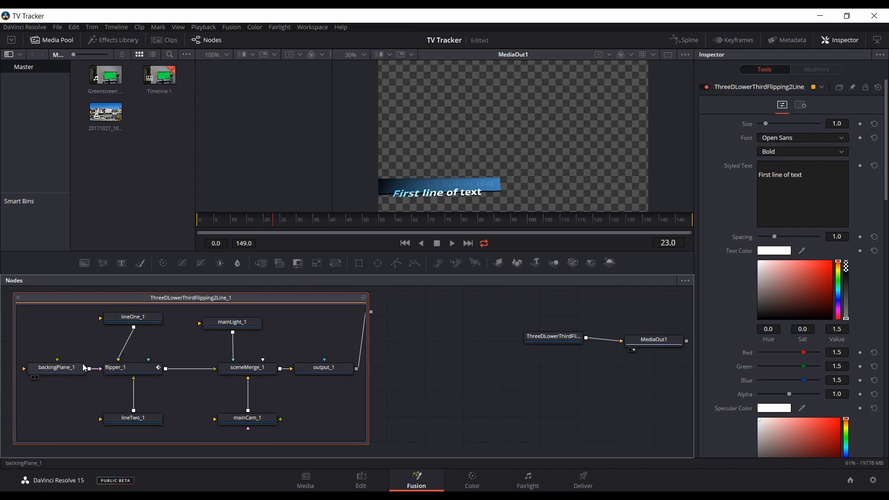
Inspect sceneMerge_1's 3D scene and the flipper_1 node inside the group.
click(133, 367)
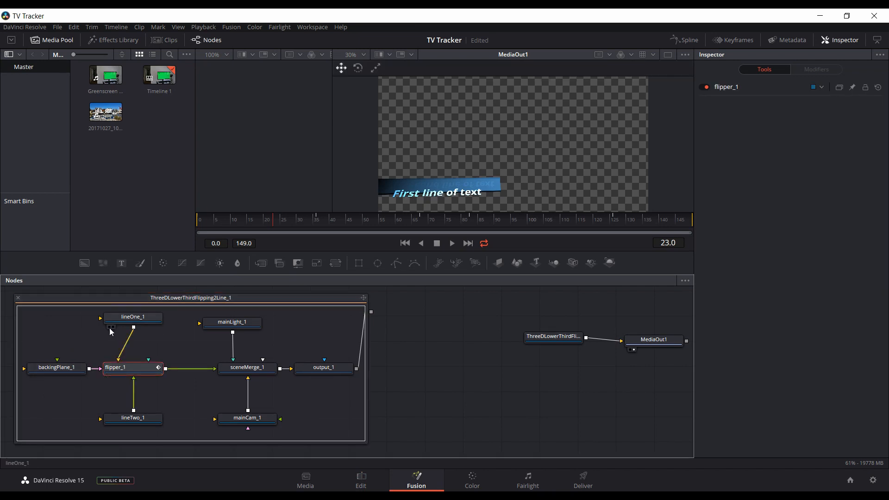
click(133, 368)
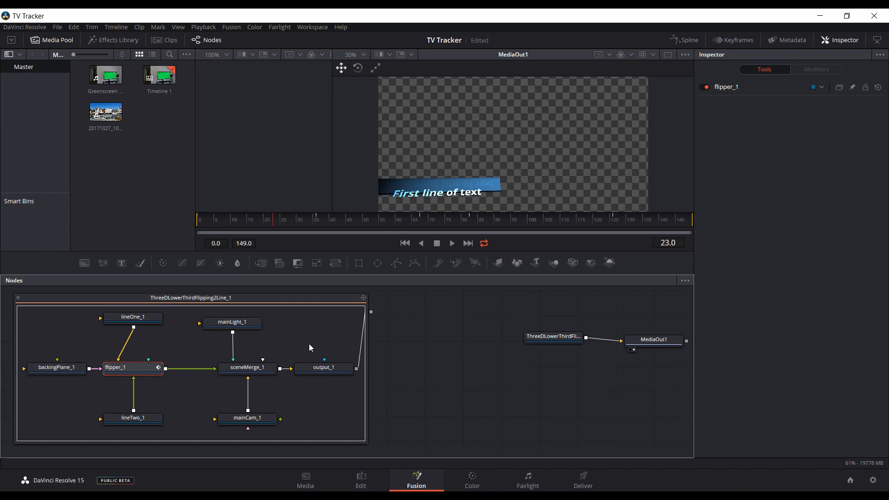
click(246, 368)
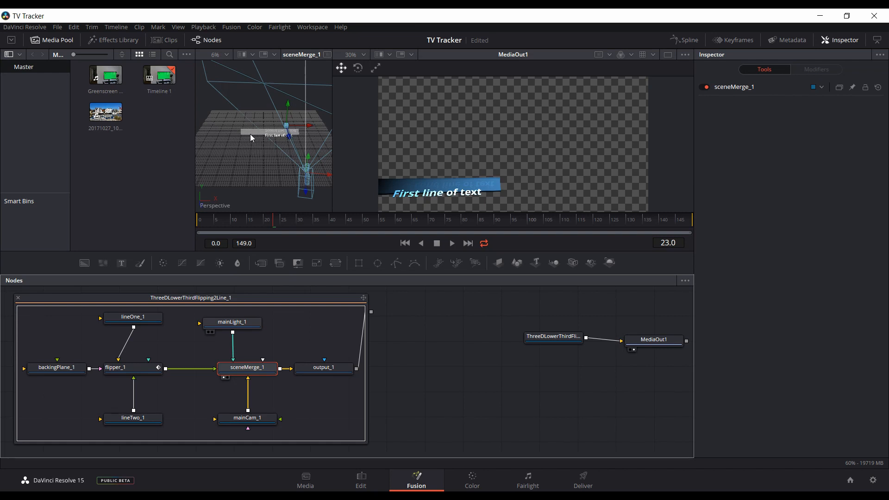
click(56, 367)
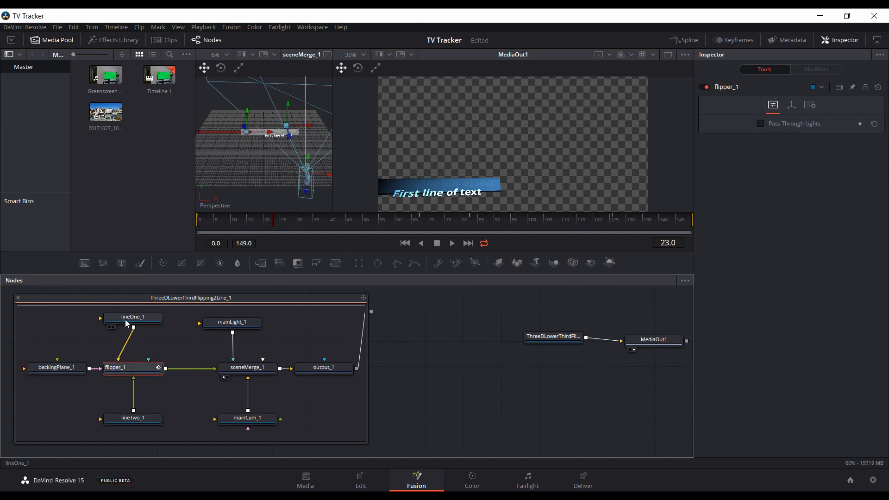
Select lineOne_1 and show its 'First line of text' styled text settings.
click(133, 317)
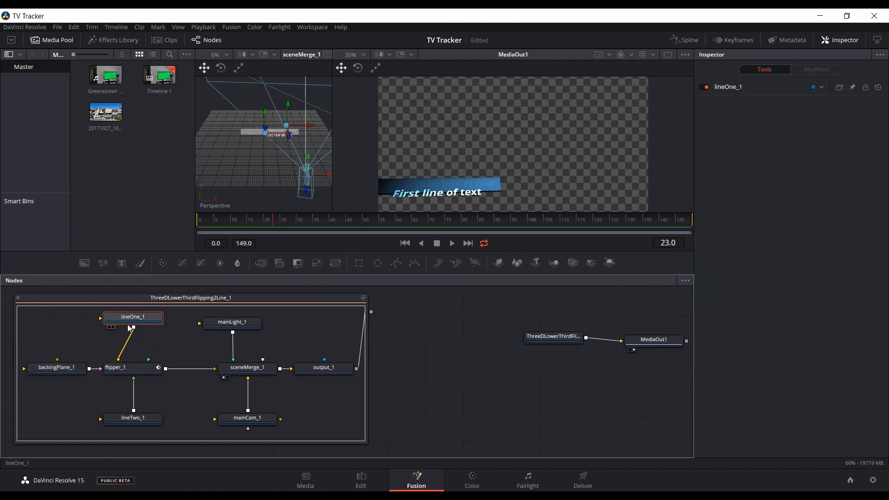
click(133, 317)
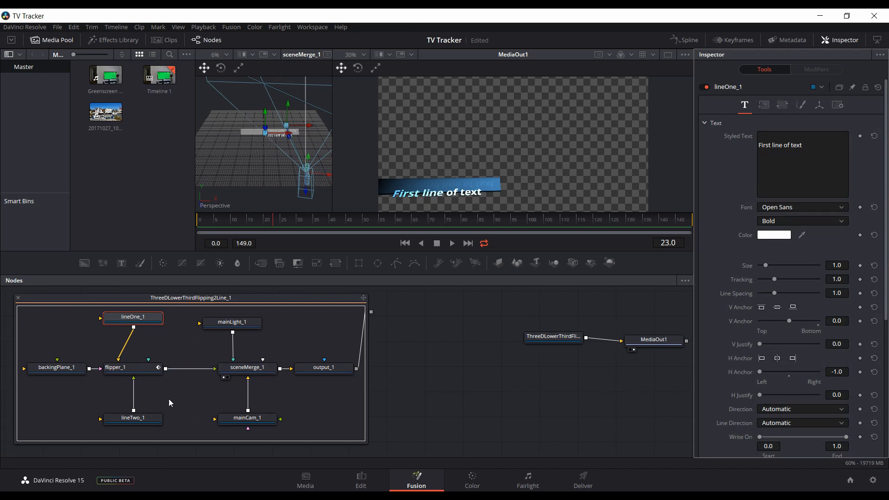
click(133, 417)
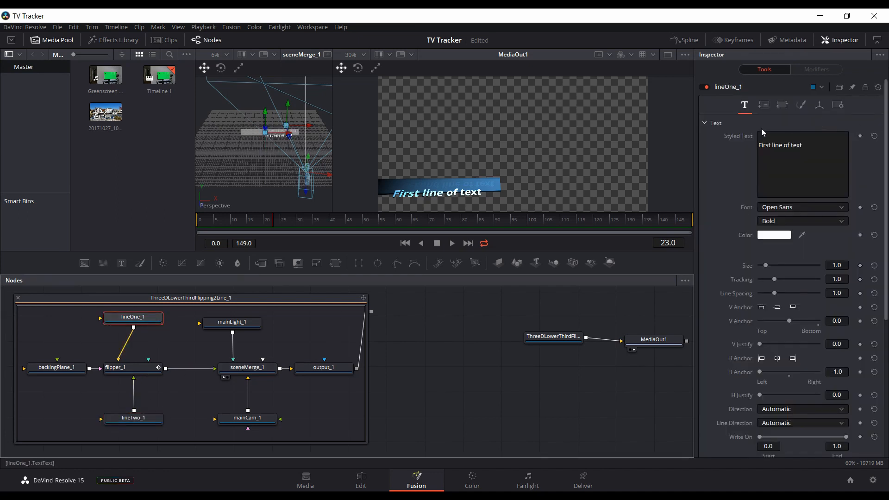
click(793, 144)
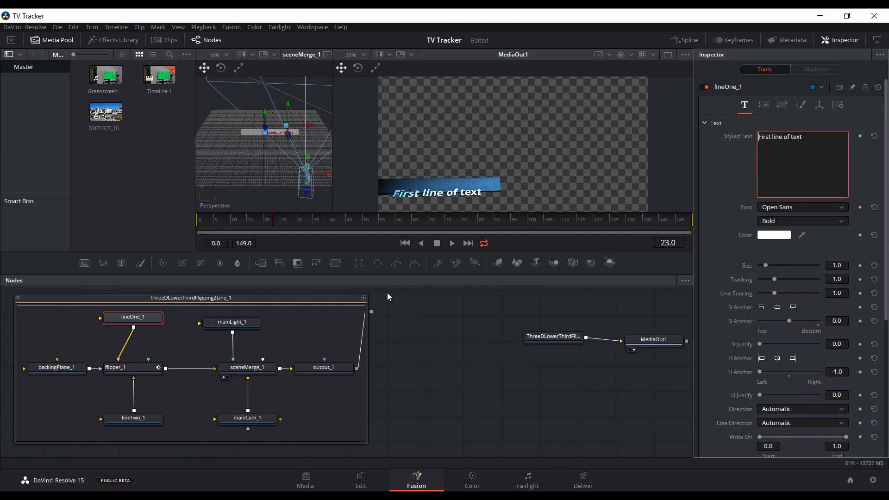
click(133, 368)
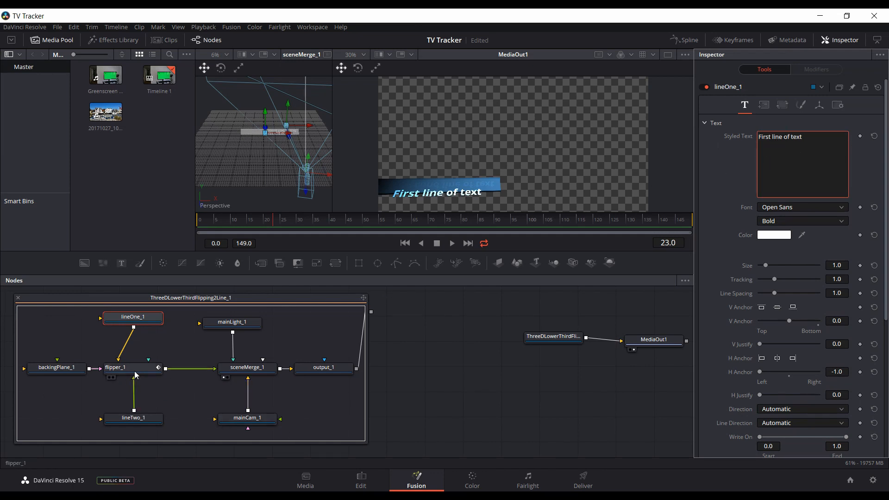
Raise backingPlane_1's X Scale from 10.0 to 14.0 in its Transform settings.
click(56, 368)
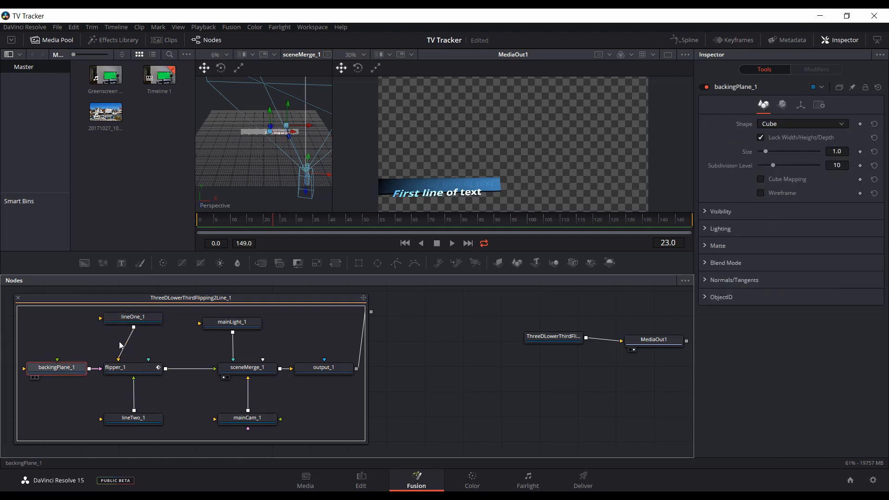
mouse_move(489, 188)
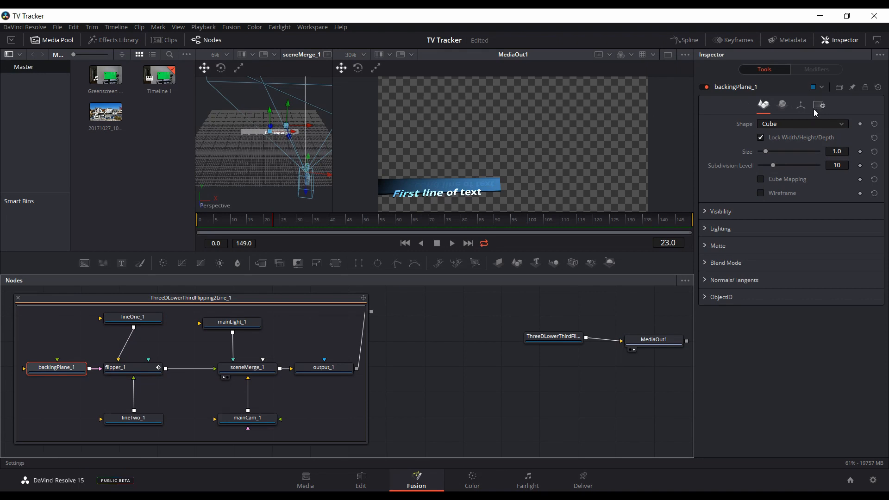
click(800, 105)
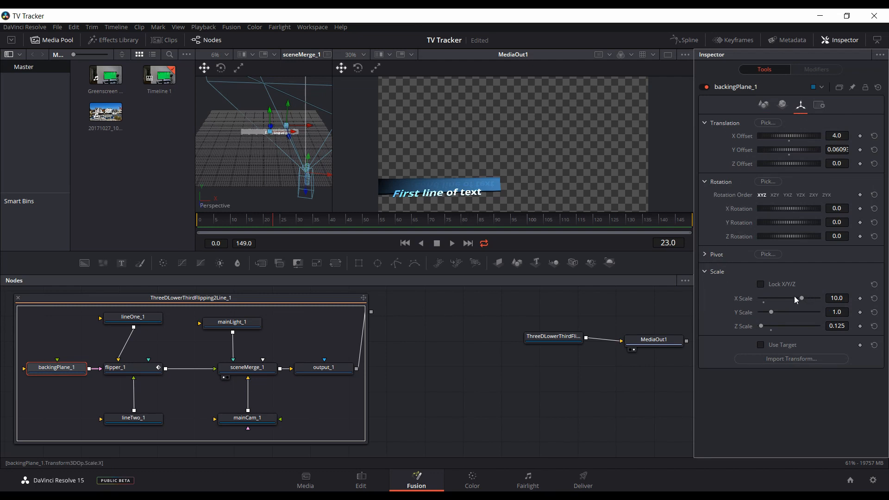
drag(801, 298, 804, 299)
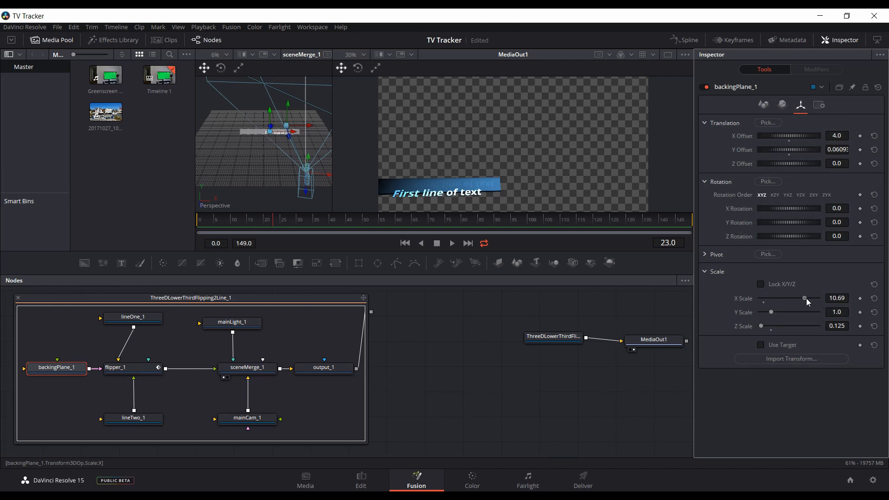
drag(804, 298, 818, 298)
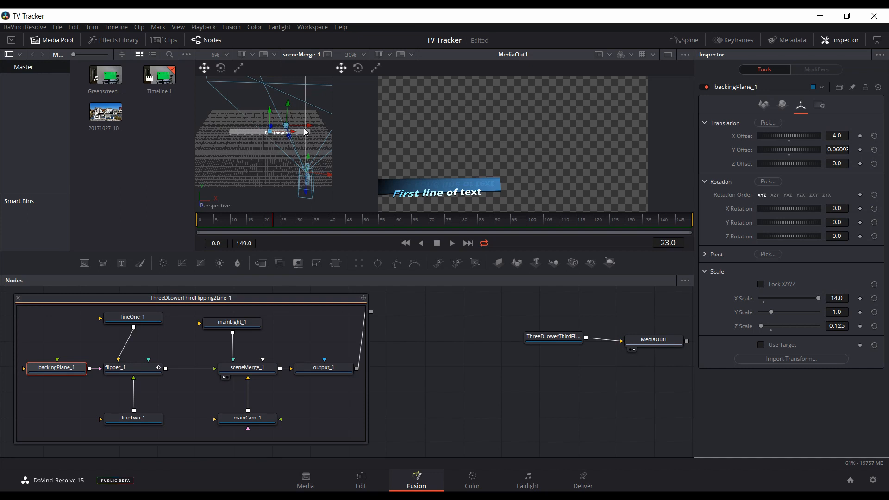
click(133, 367)
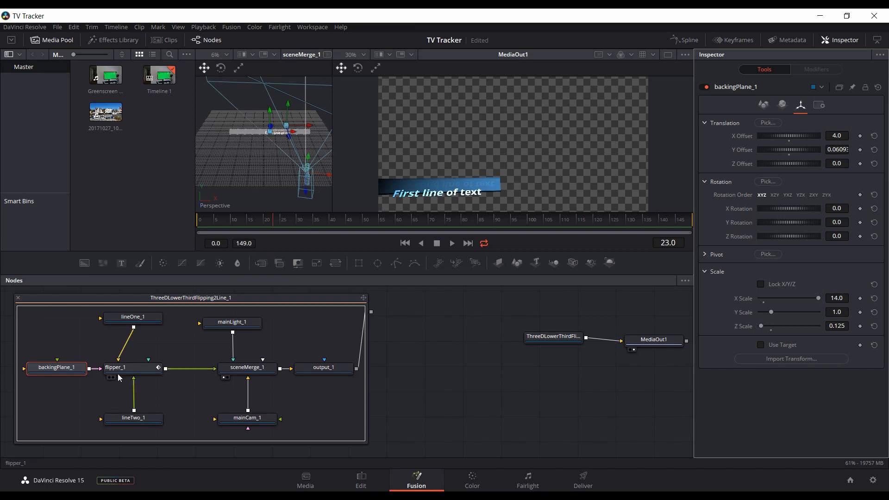
Set flipper_1's X Offset to 0.045, preview via output_1, then select the whole group.
click(133, 368)
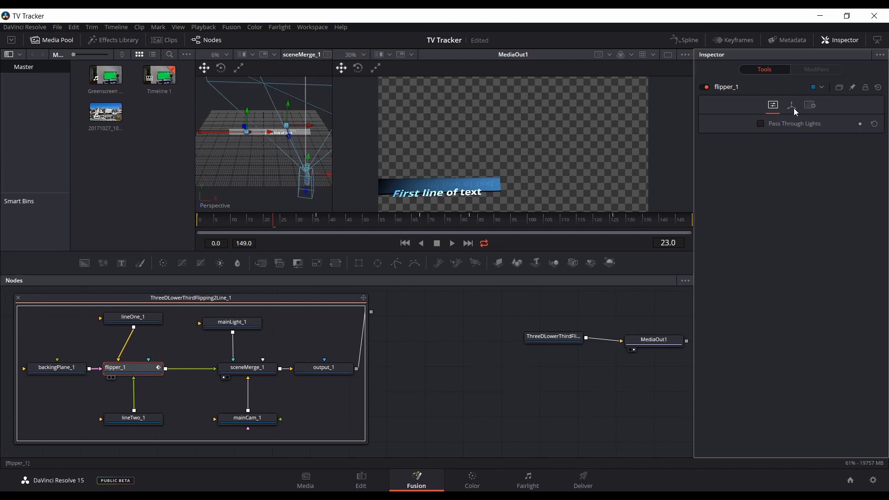
click(791, 106)
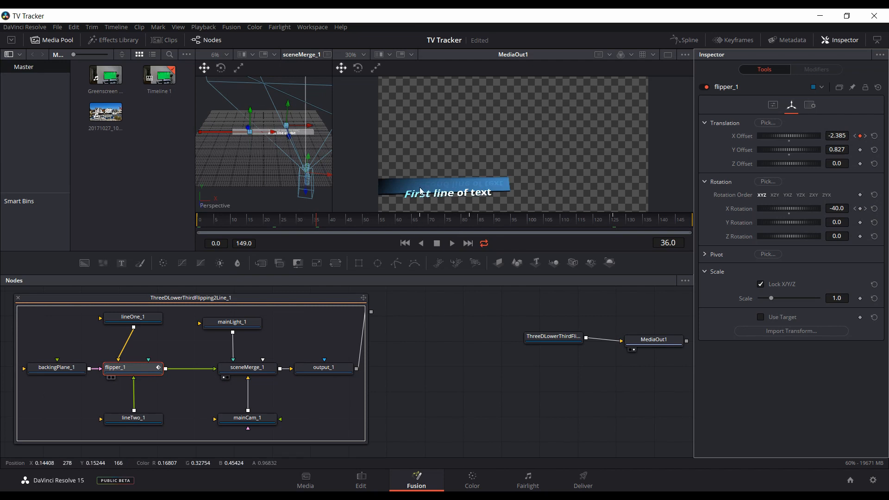
mouse_move(496, 183)
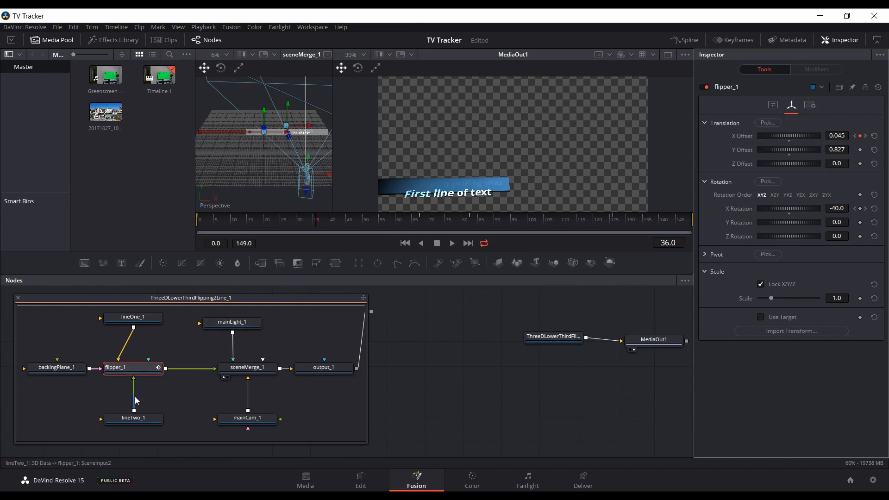
click(324, 368)
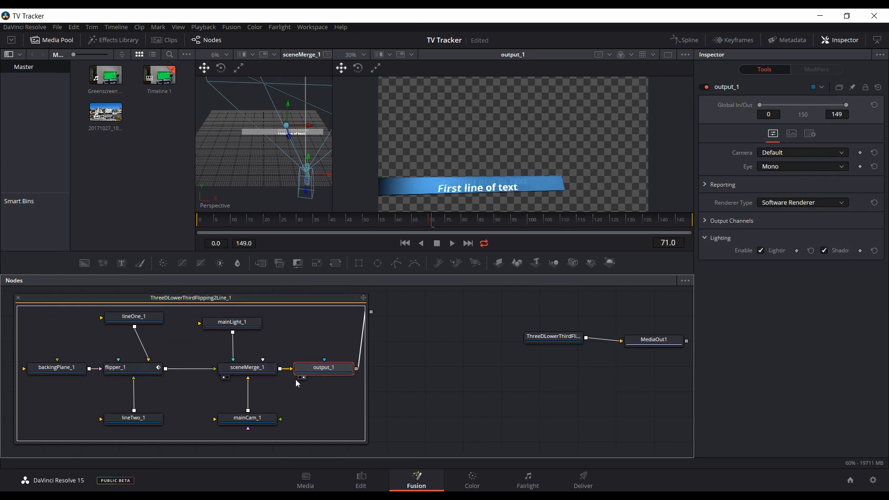
mouse_move(521, 193)
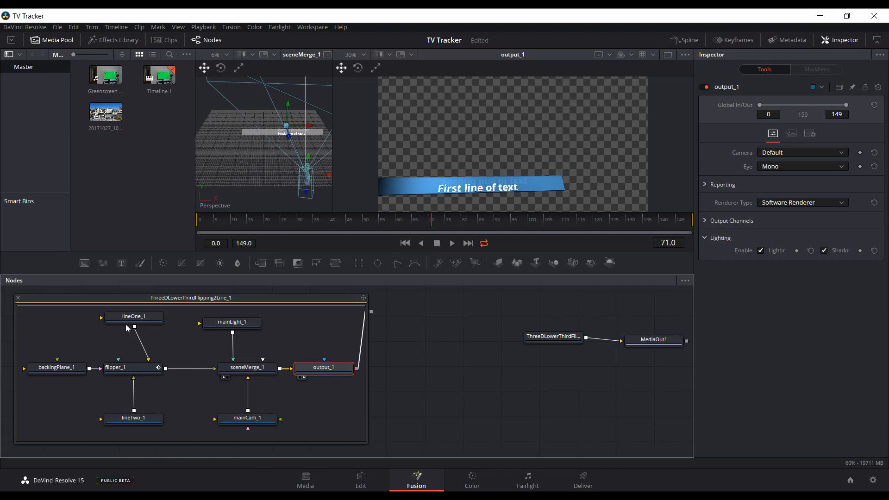
click(133, 316)
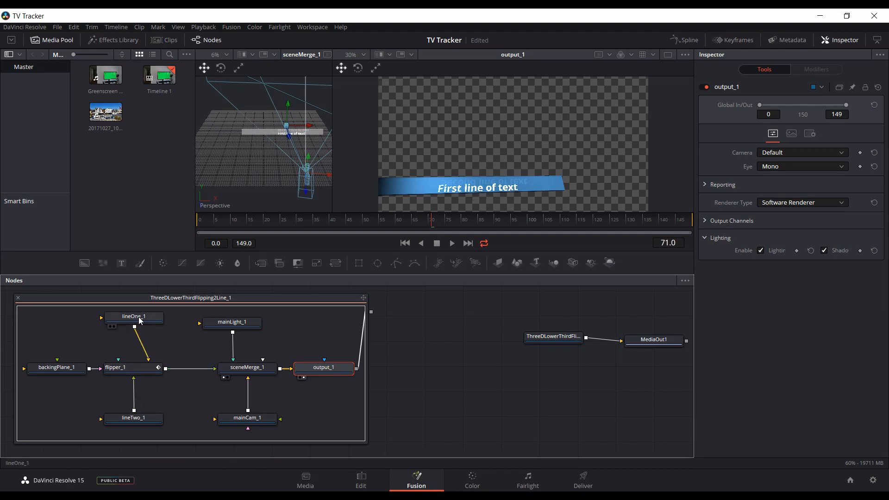
click(135, 317)
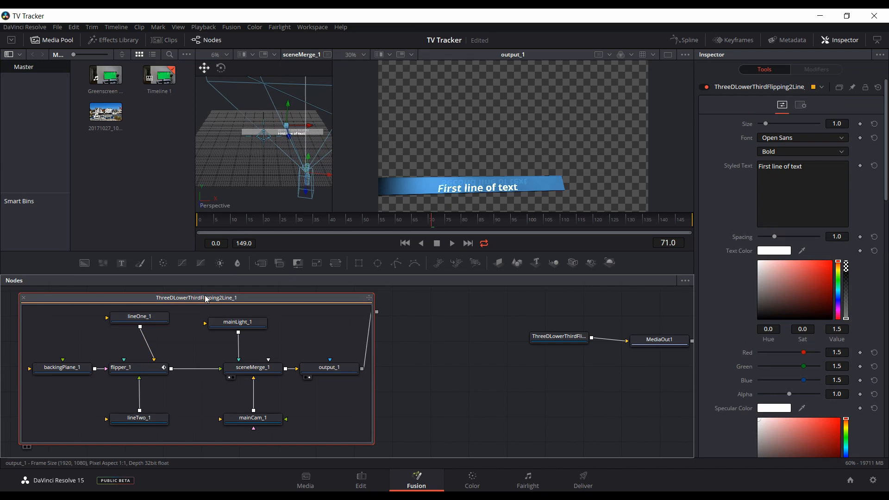
mouse_move(195, 297)
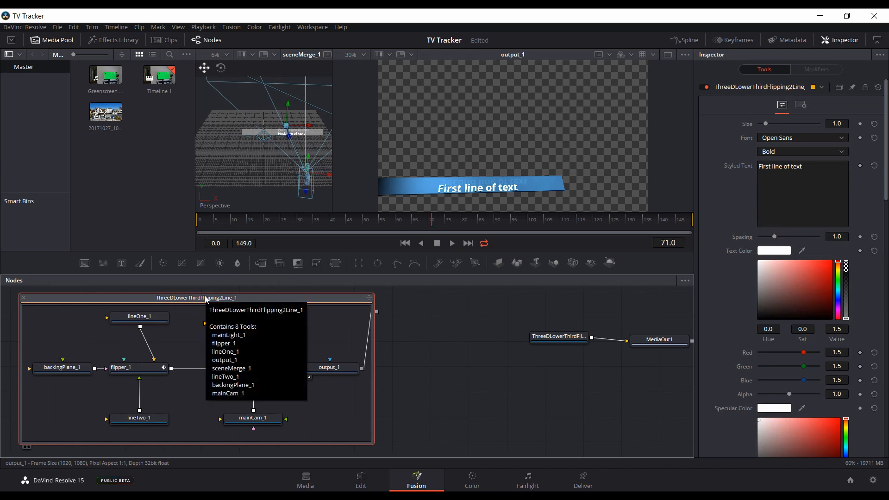
mouse_move(193, 326)
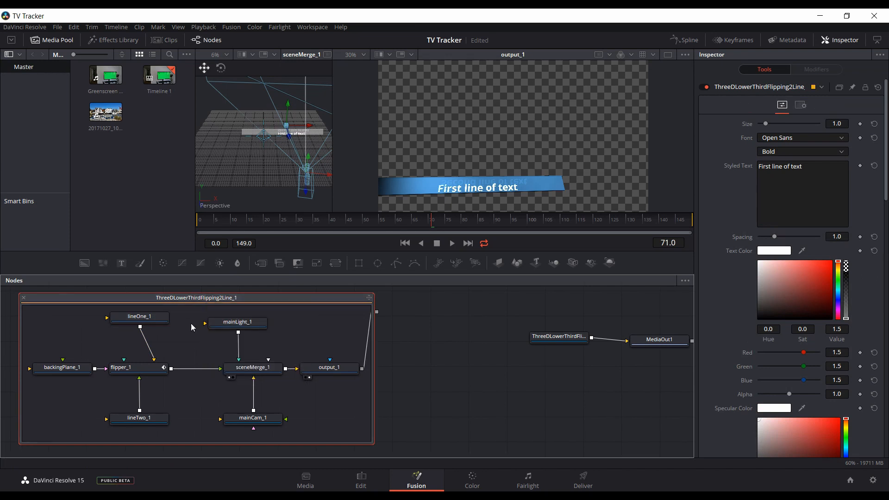
Show the ThreeDLowerThirdFlipping2Line_1 group's macro controls in the Inspector.
click(252, 366)
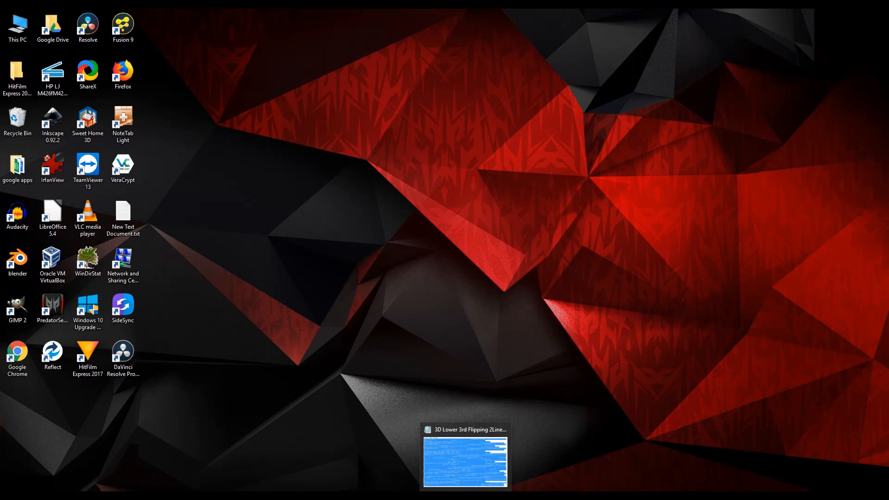
Paste the flipping lower-third MacroOperator code into New Text Document.txt.
click(122, 217)
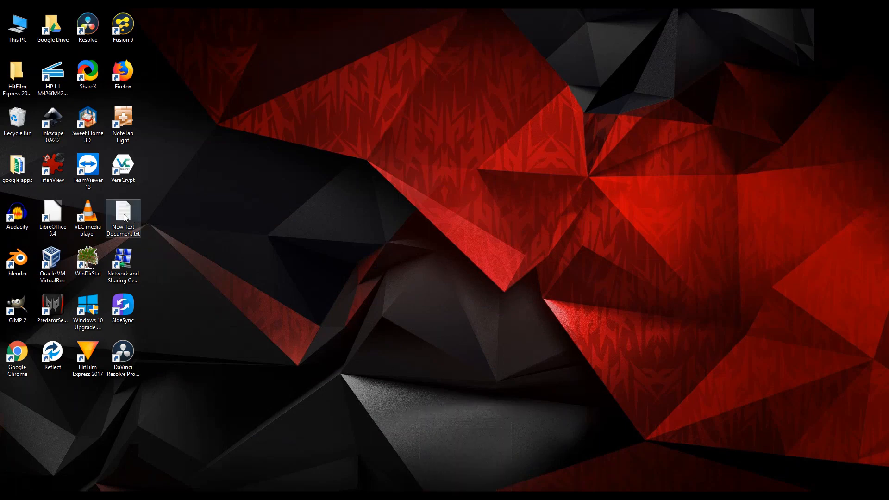
double_click(122, 213)
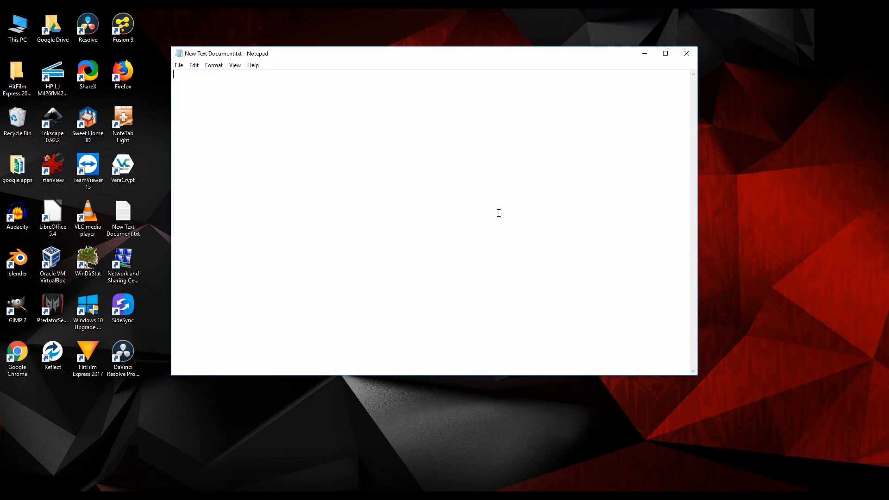
mouse_move(457, 208)
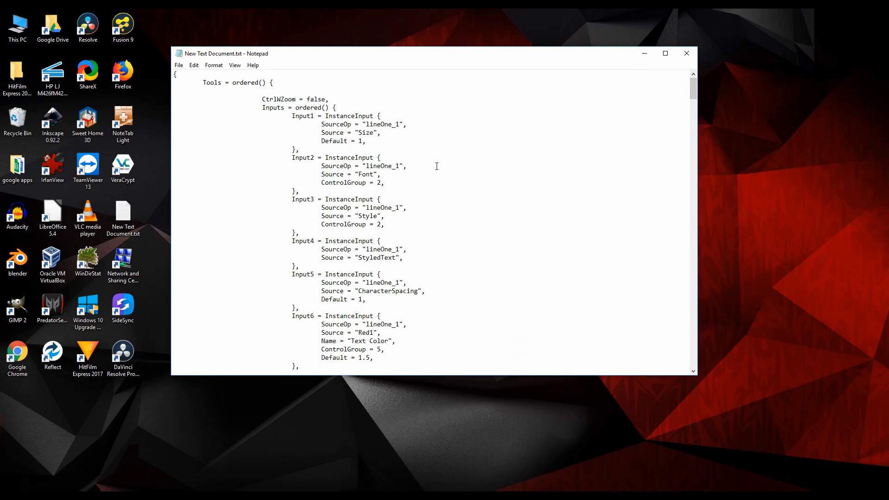
text(ThreeDLowerThirdFlipping2Line_1 = MacroOperator {)
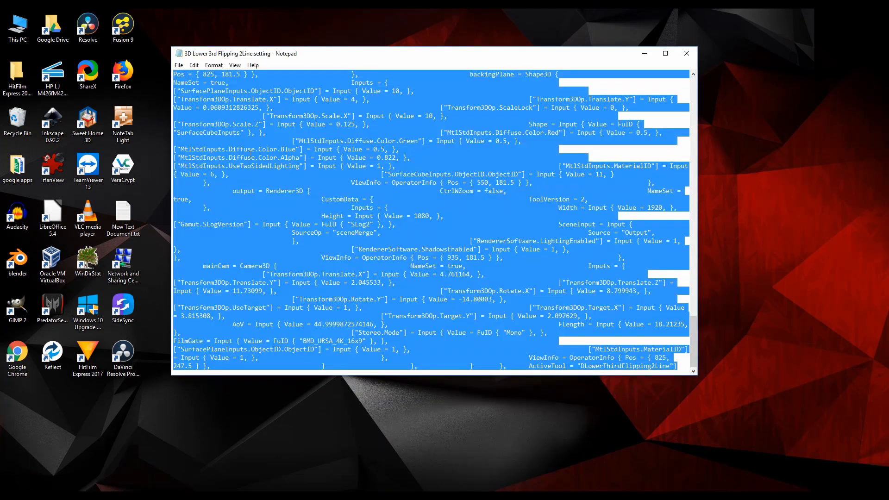
Save the code to the desktop as 3D Lower 3rd Flipping 2Line-copy.setting via Save As.
click(178, 65)
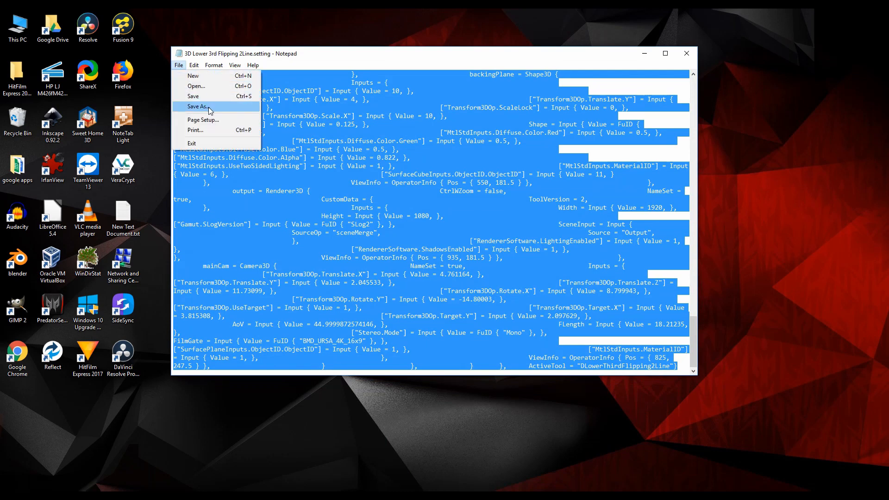
click(198, 105)
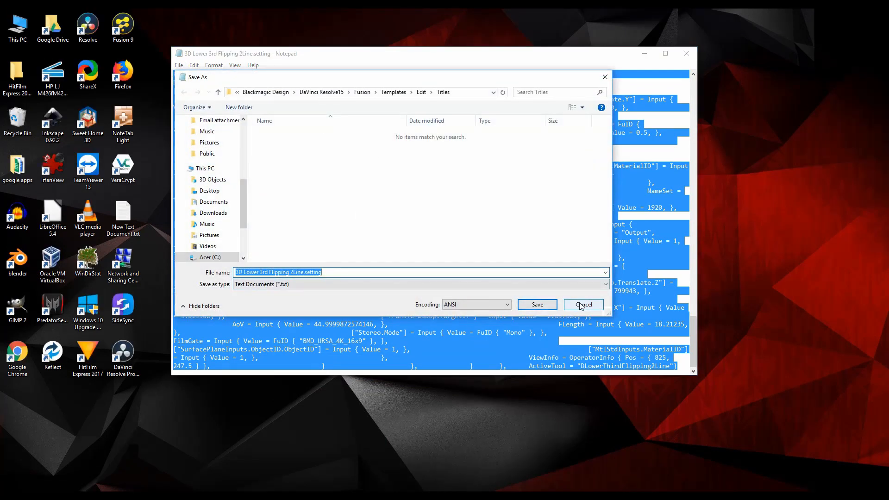
click(583, 304)
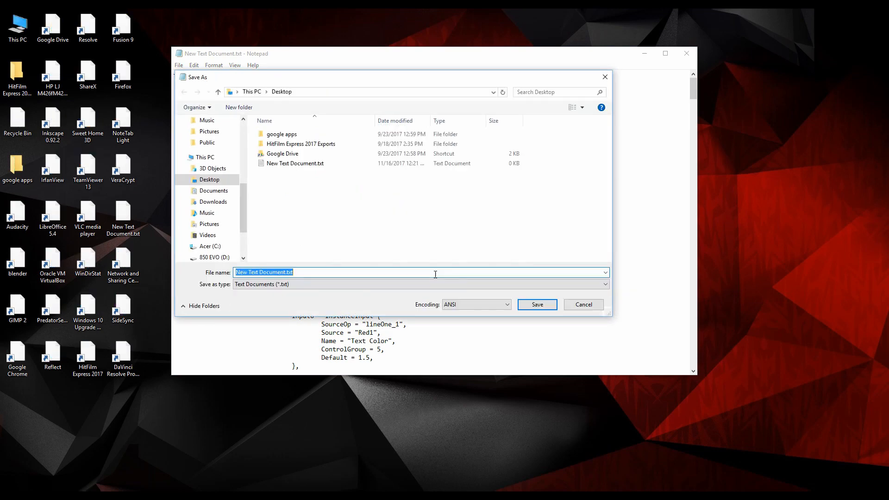
text(3D Lower 3rd Flipping 2Line.setting)
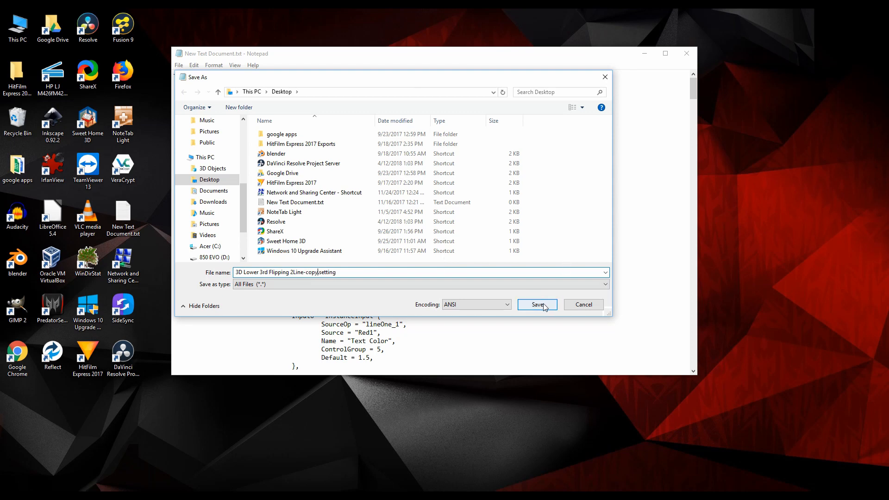
click(536, 305)
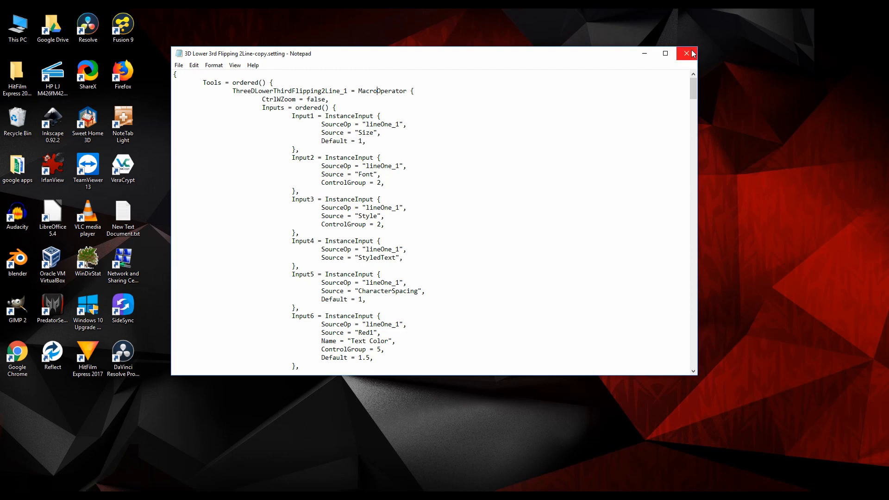
Close Notepad and quit DaVinci Resolve without saving the project.
click(686, 54)
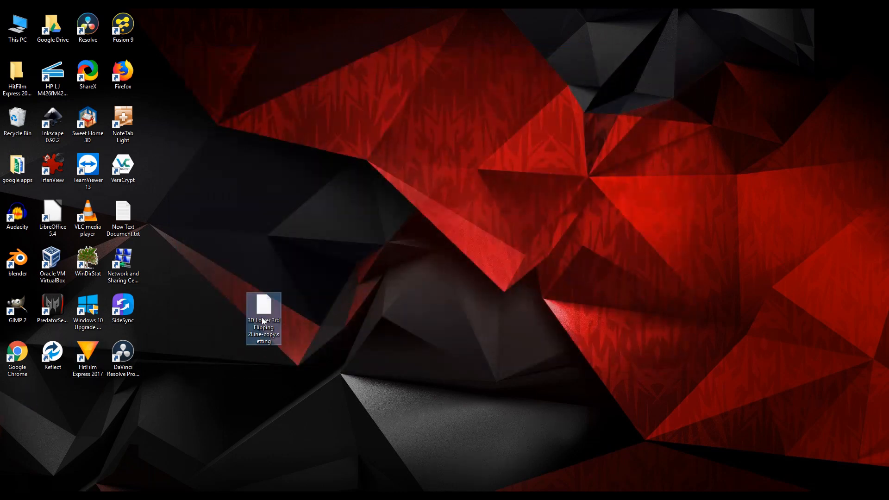
double_click(263, 319)
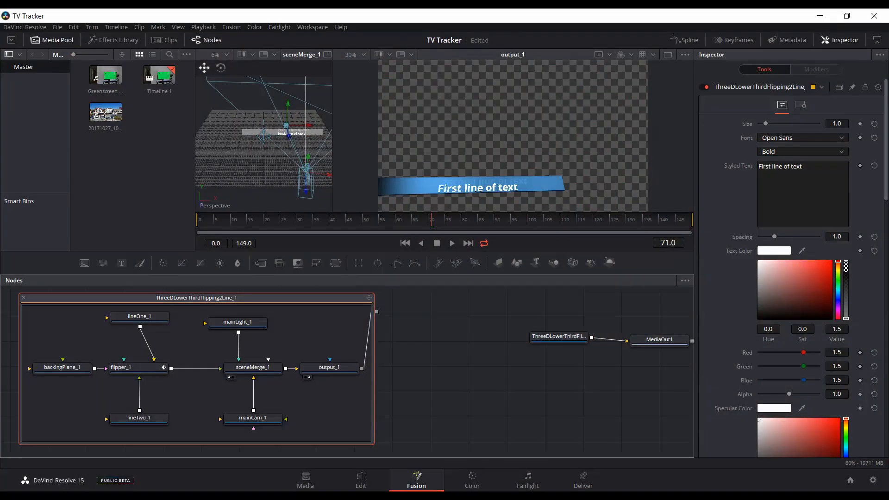
click(873, 16)
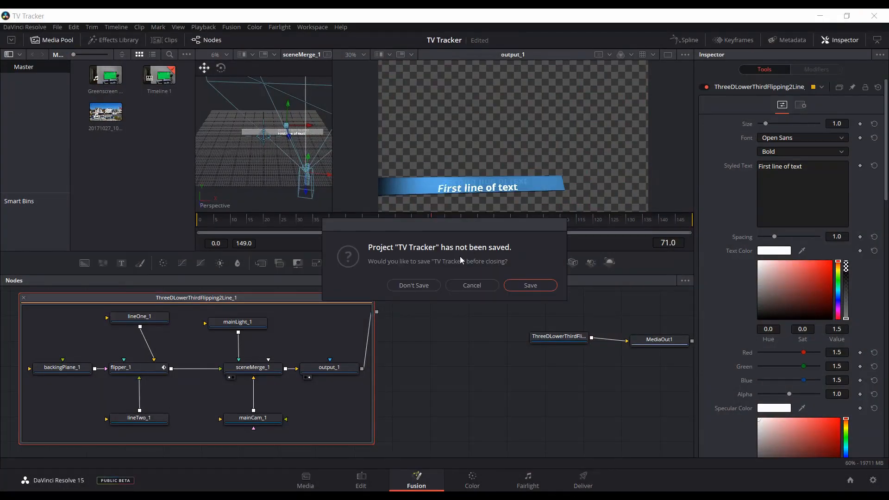
click(413, 285)
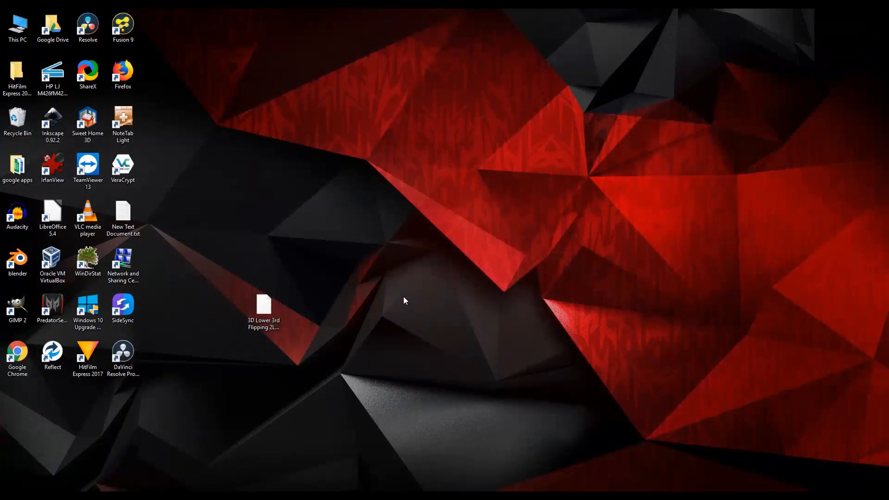
Copy the -copy setting file into Resolve's Fusion Templates Edit Titles folder with administrator permission.
right_click(263, 304)
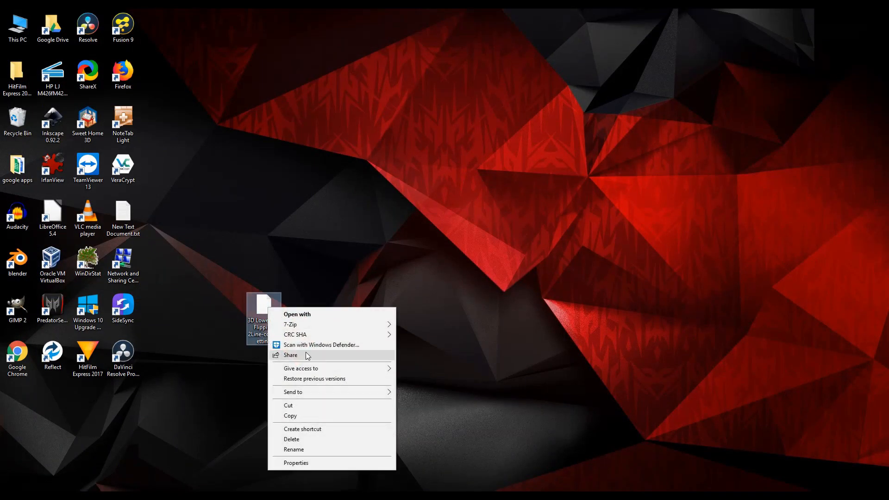
click(345, 451)
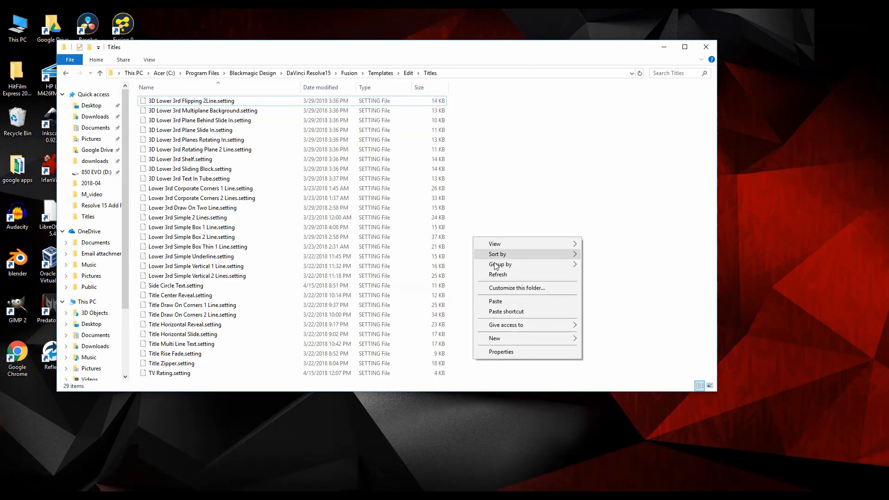
click(495, 301)
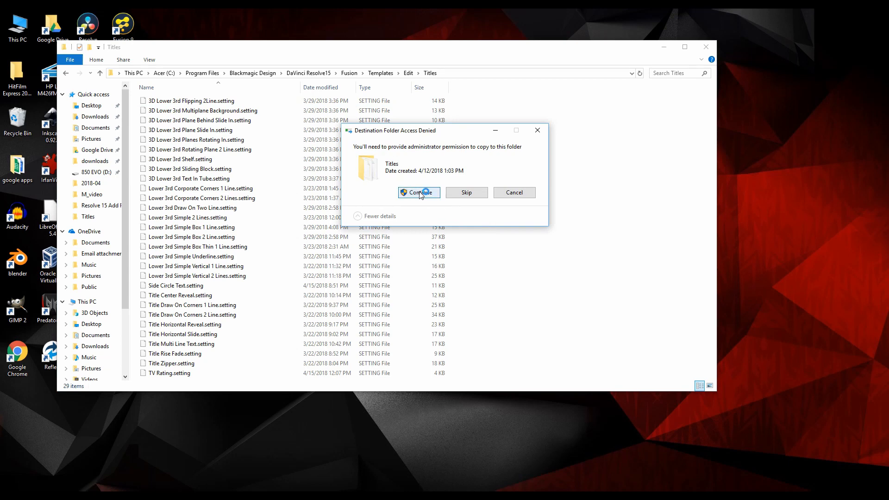
click(418, 192)
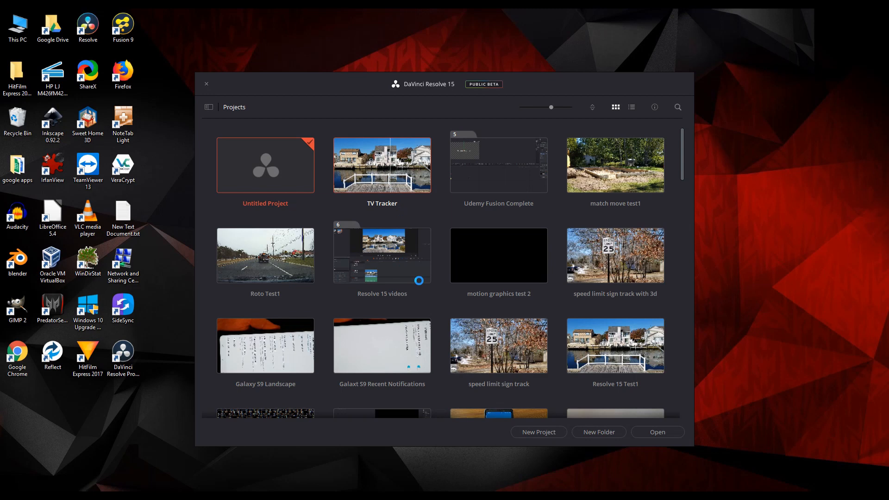
Load the TV Tracker project from the Project Manager.
click(207, 85)
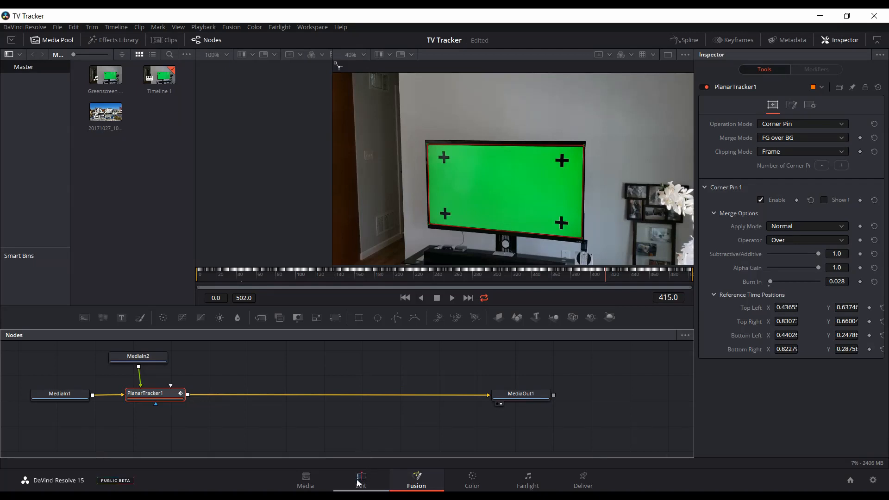
Drag the 3D Lower 3rd Flipping 2Line-copy Fusion title onto Video 2 at the timeline start.
click(360, 479)
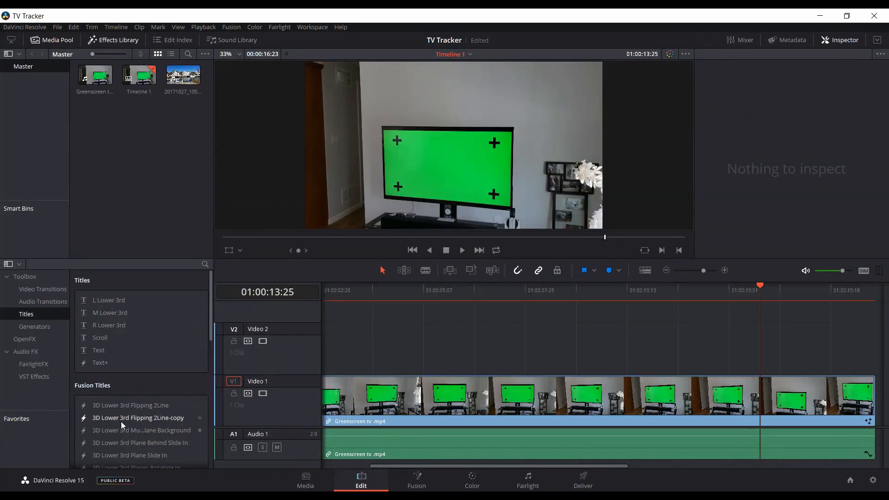
scroll(down, 3)
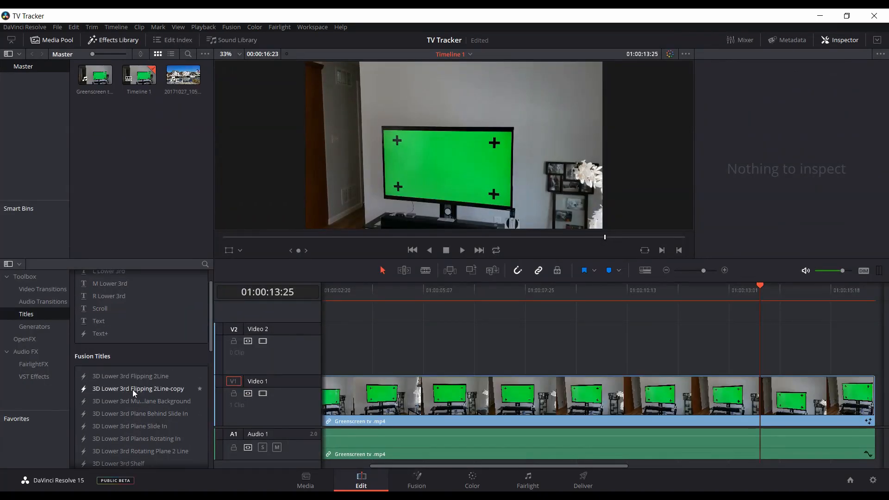
mouse_move(150, 392)
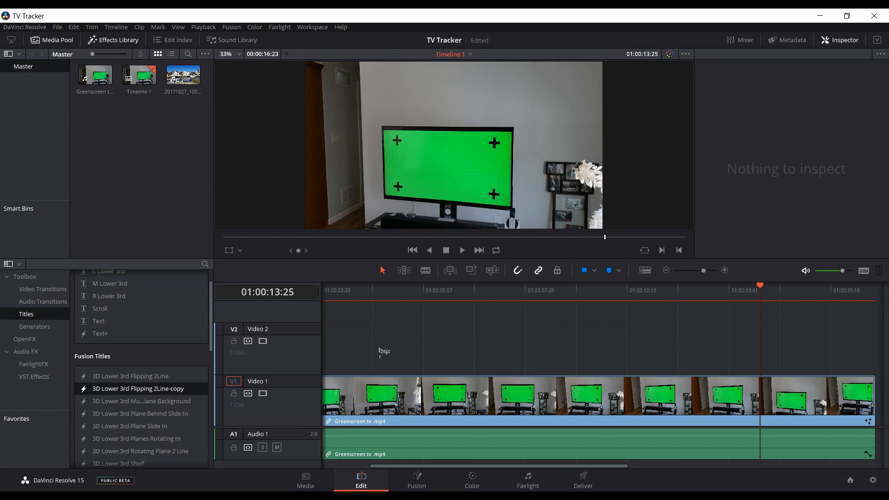
drag(137, 388, 453, 347)
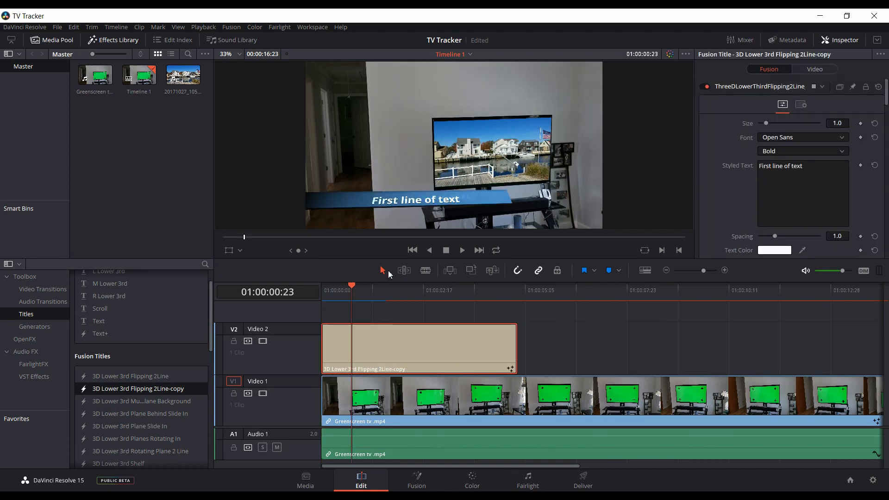
mouse_move(438, 199)
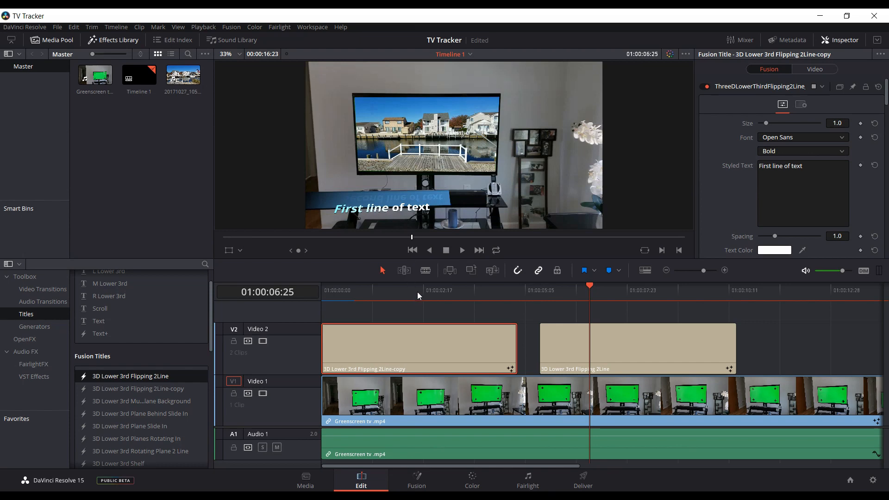
Move the playhead into the copy title on the timeline ruler.
click(417, 290)
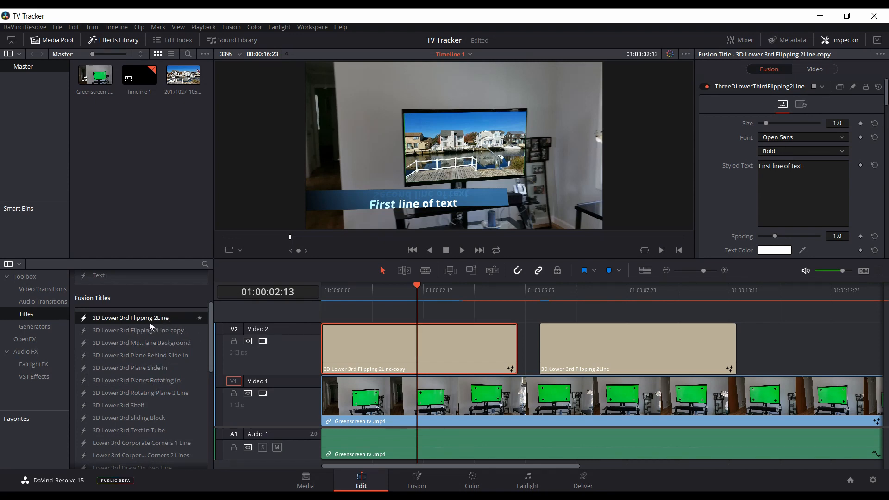
click(137, 330)
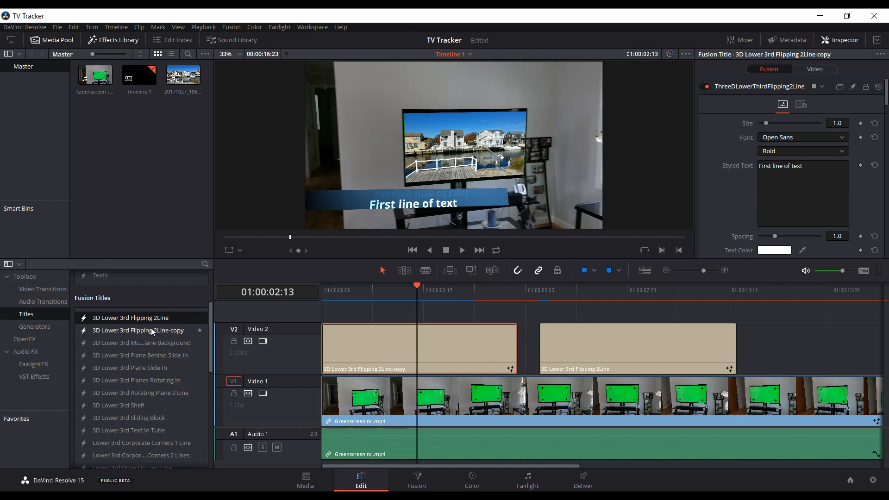
scroll(down, 3)
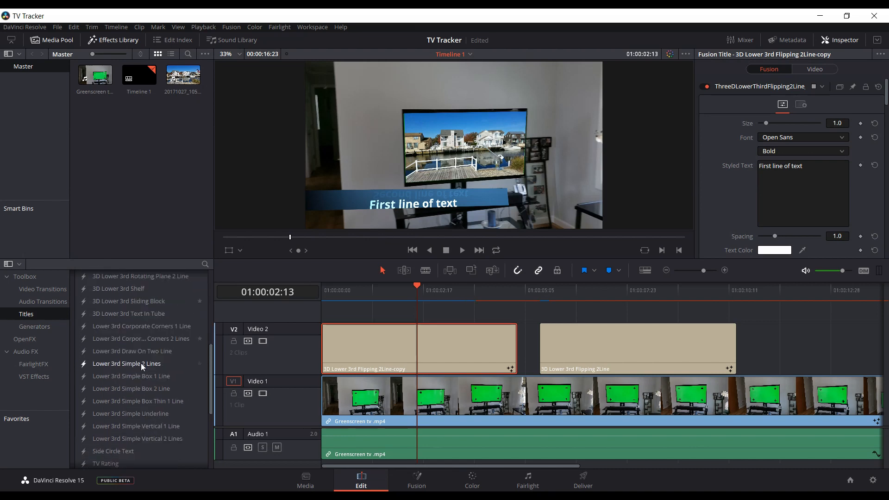
scroll(down, 3)
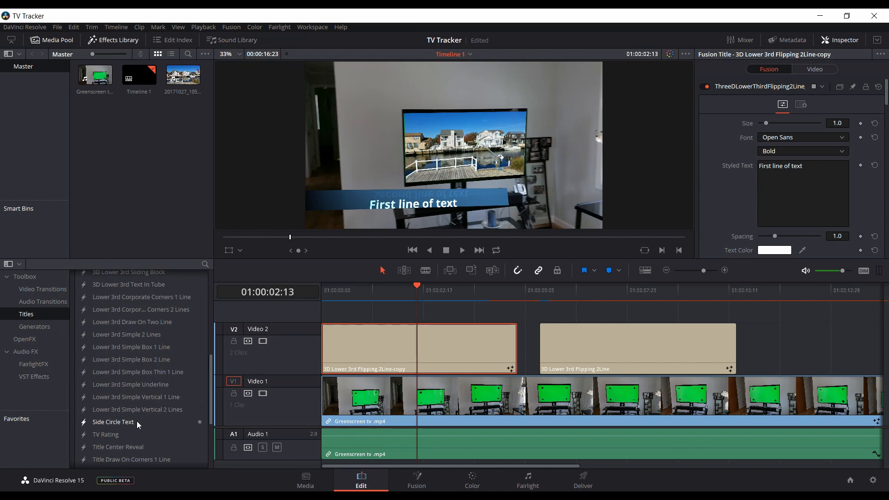